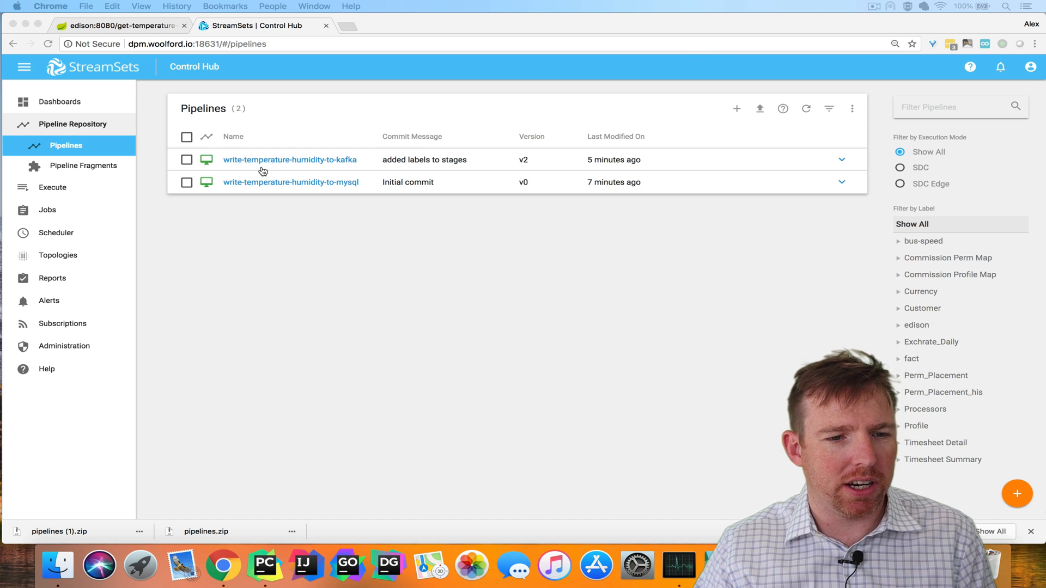
Step: Inspect the write-temperature-humidity-to-kafka pipeline's Edison source HTTP settings and its resource URL
left_click(116, 25)
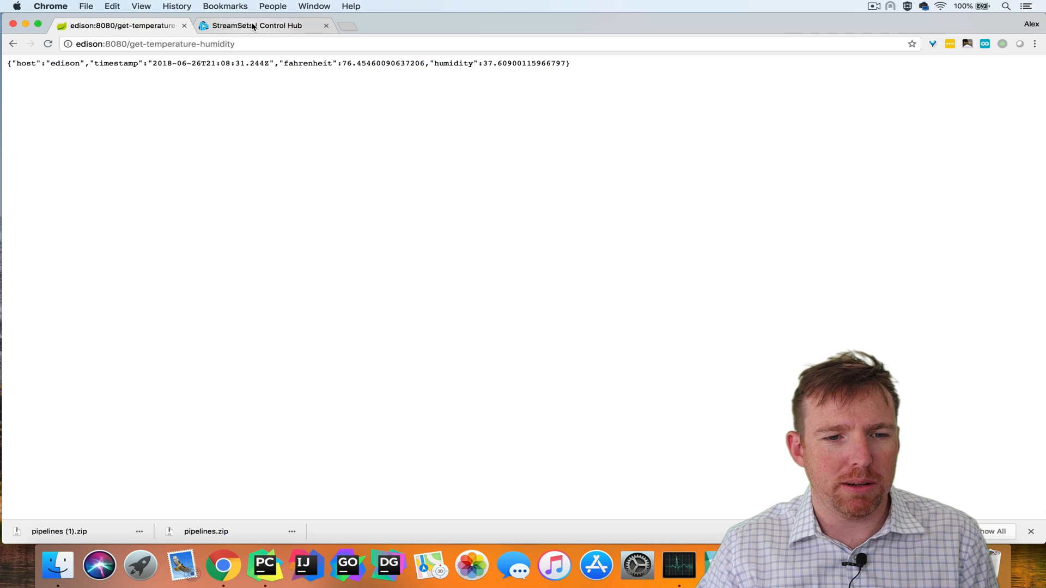
left_click(257, 25)
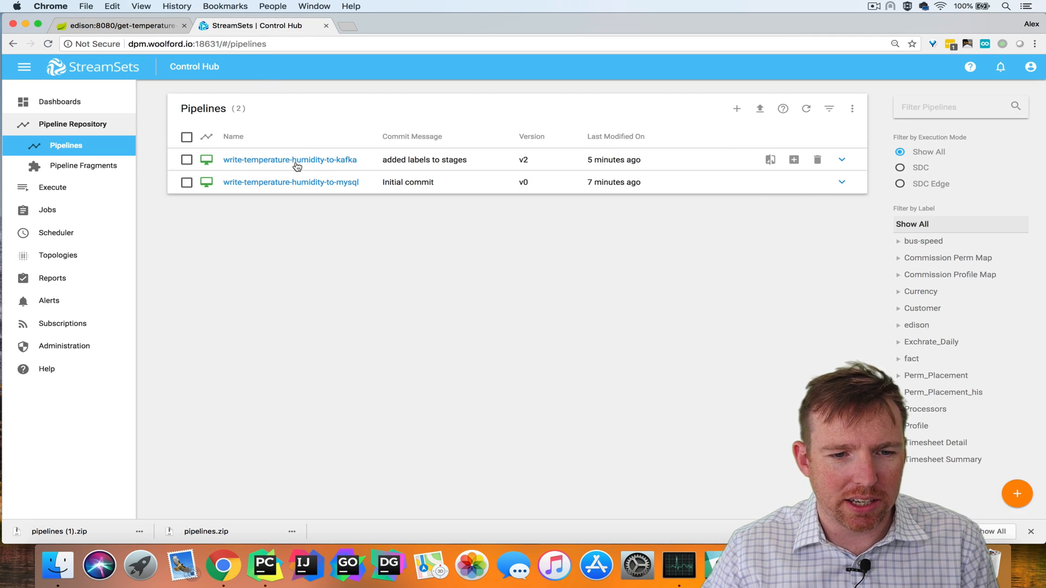
mouse_move(290, 159)
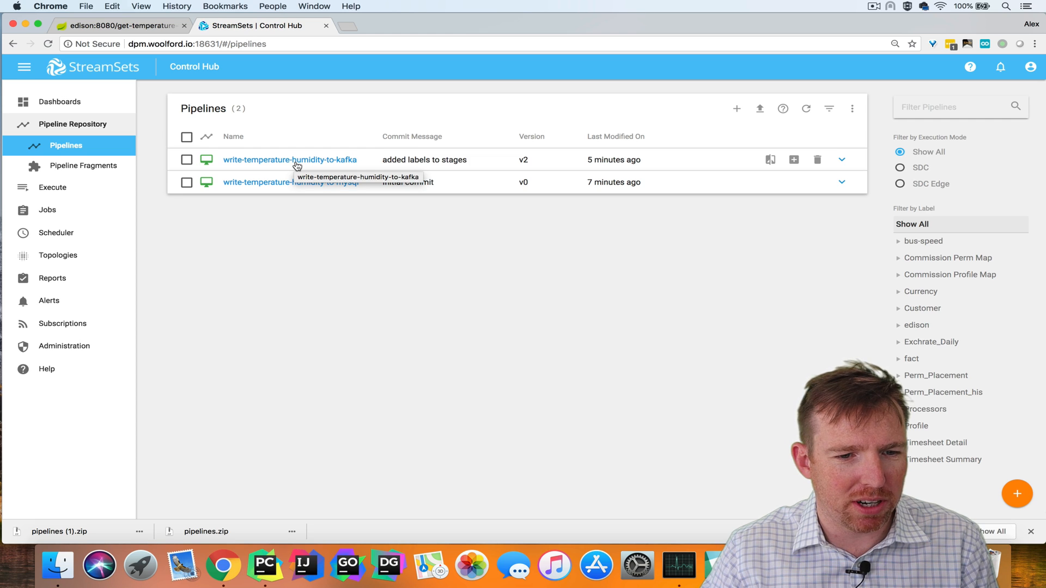
left_click(289, 159)
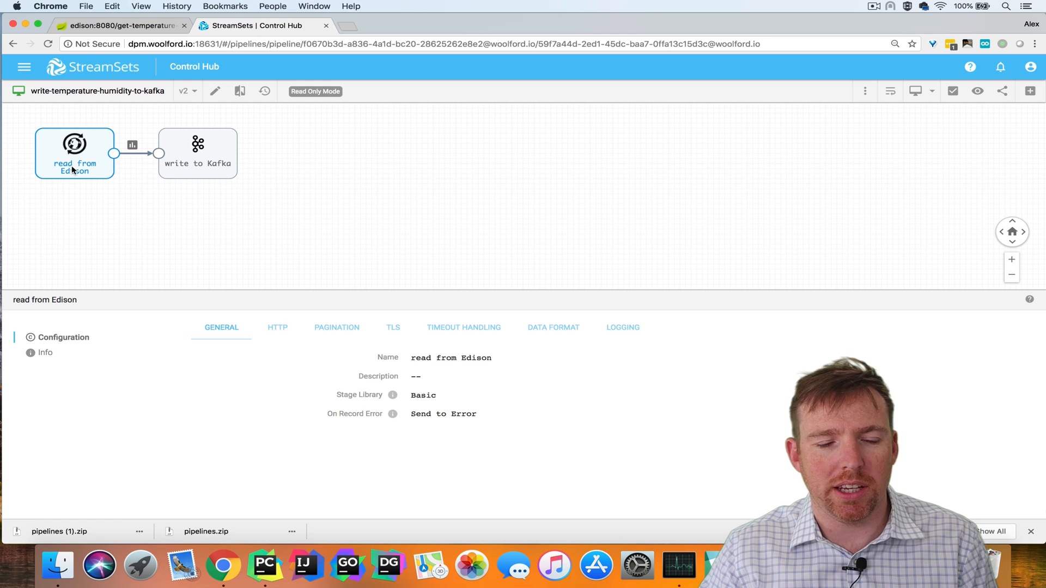
left_click(276, 327)
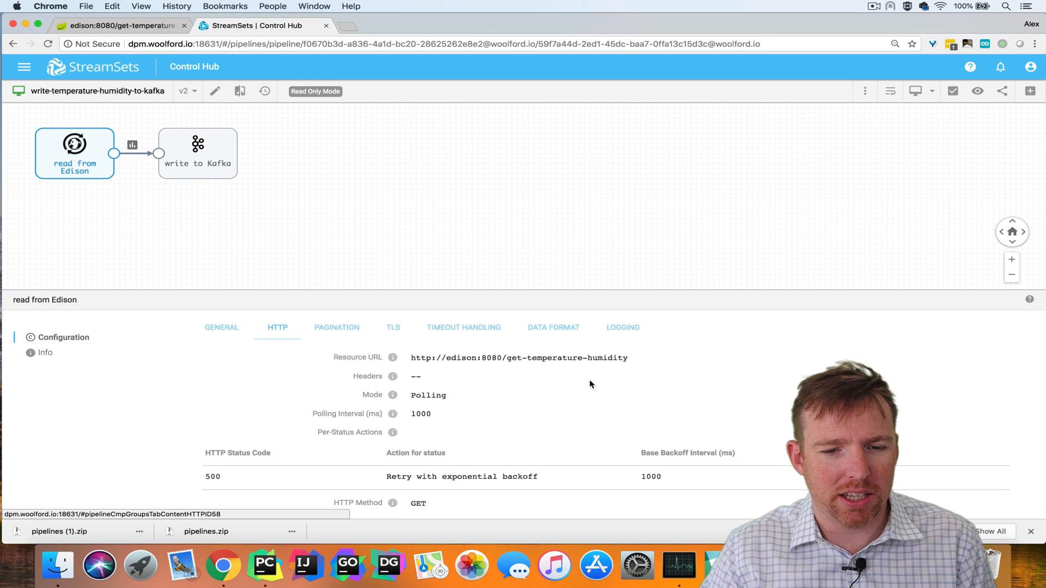
double_click(519, 358)
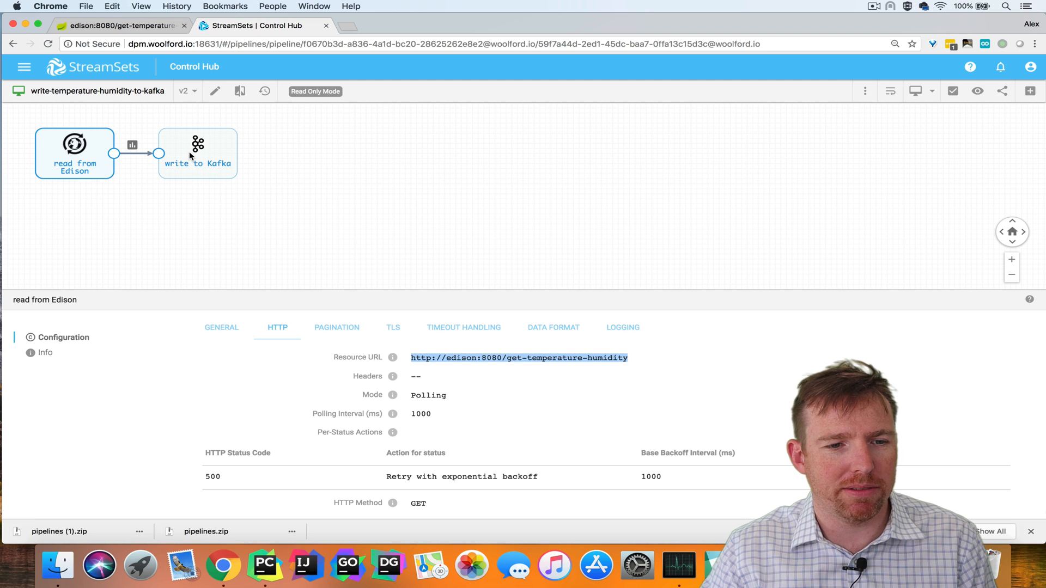
Step: Return to the pipelines list and inspect the write-temperature-humidity-to-mysql pipeline's stages
left_click(13, 43)
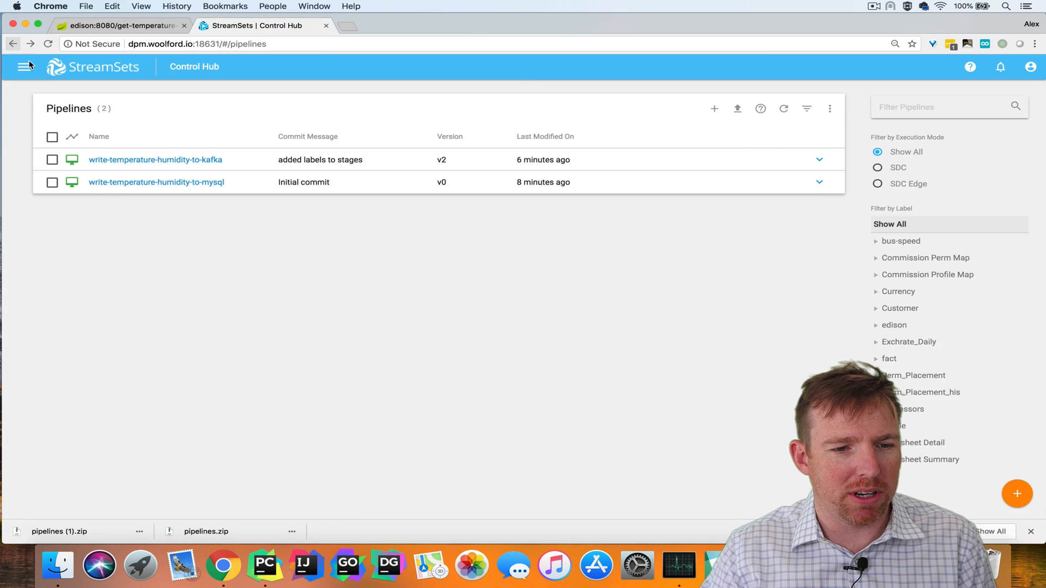
left_click(156, 182)
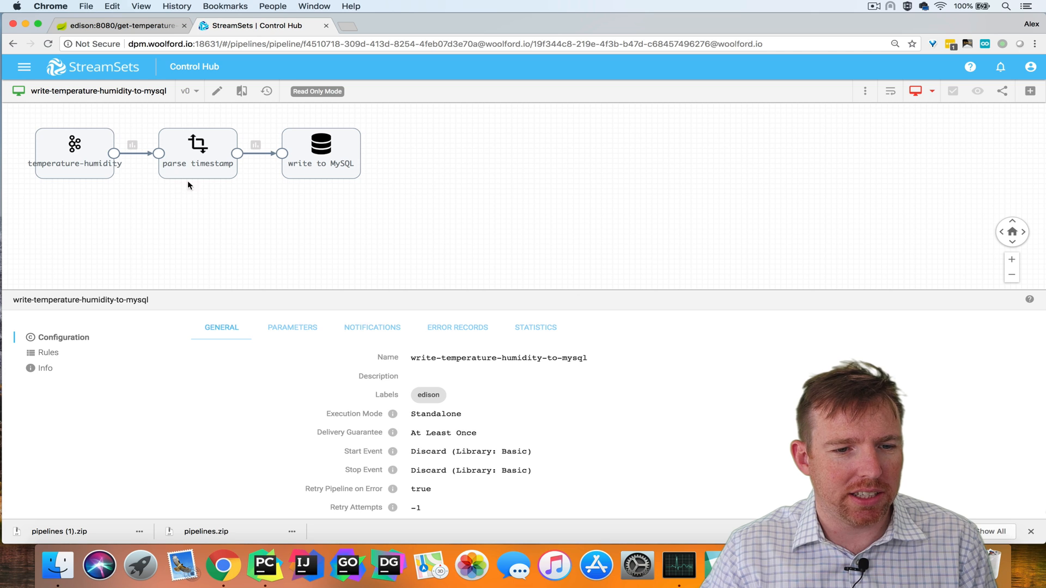
left_click(320, 152)
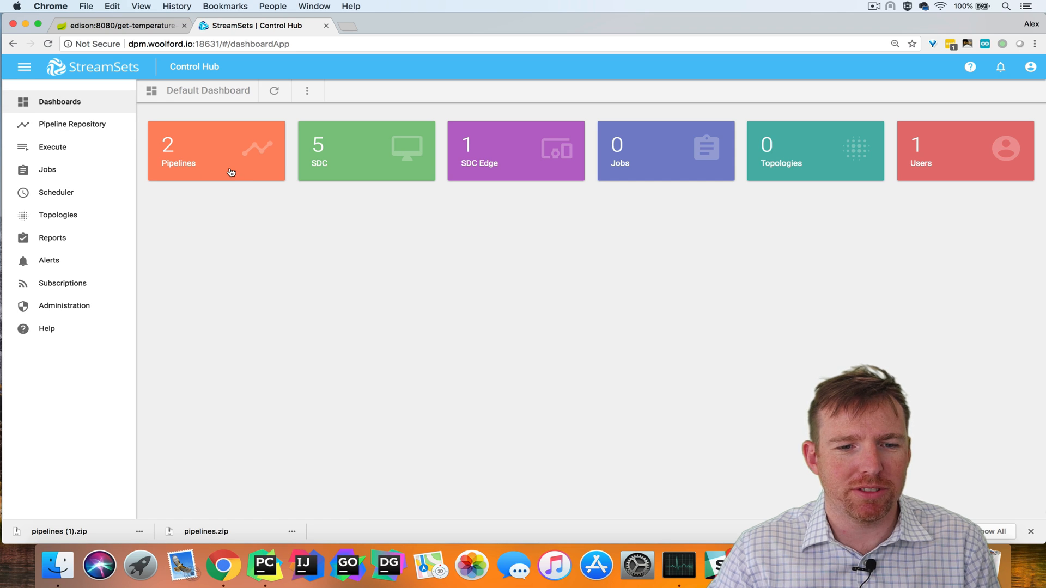
mouse_move(408, 172)
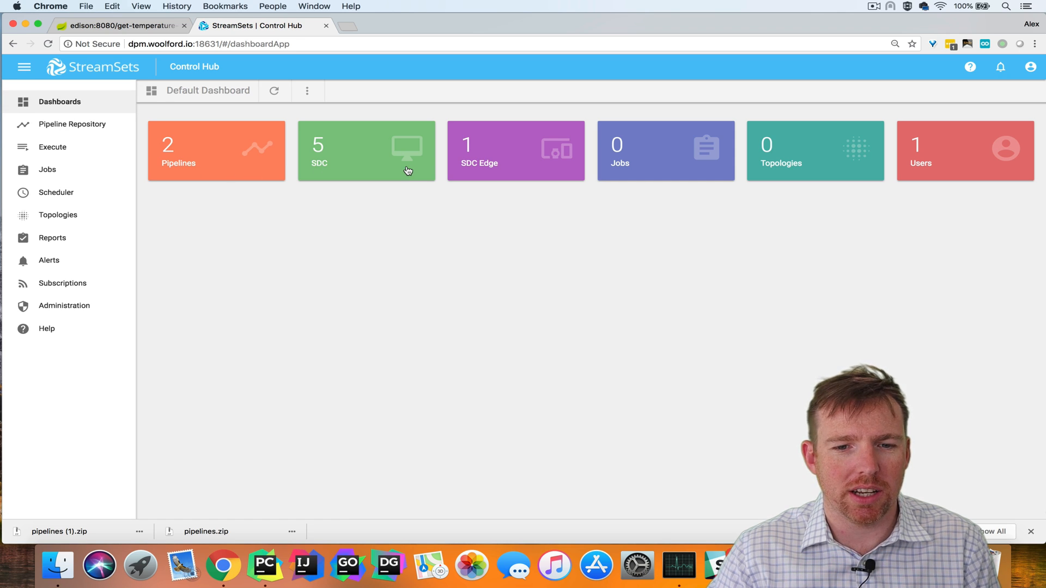
mouse_move(762, 160)
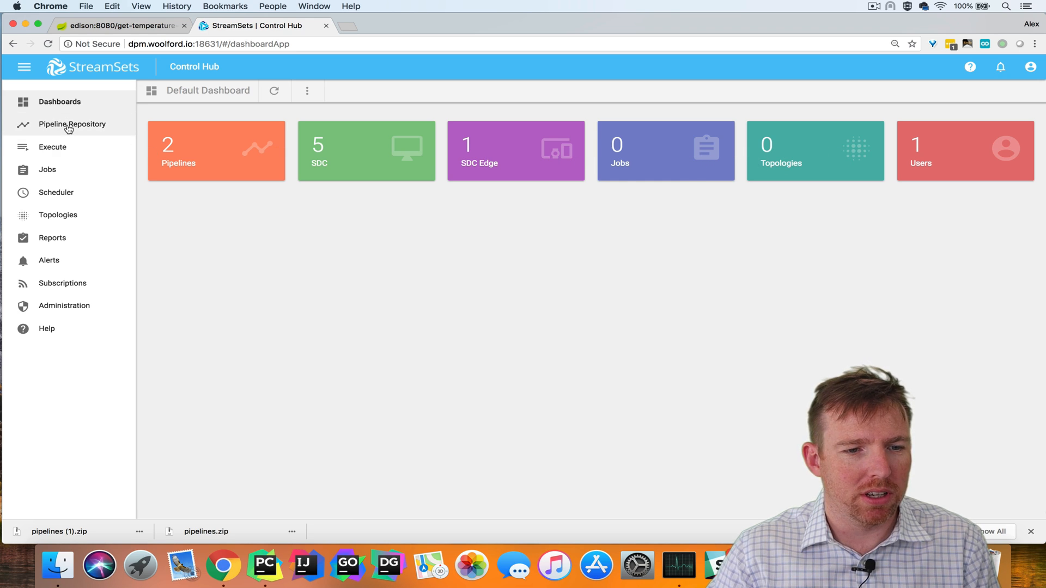
Step: Reach the Pipelines list through the Pipeline Repository navigation menu
left_click(72, 124)
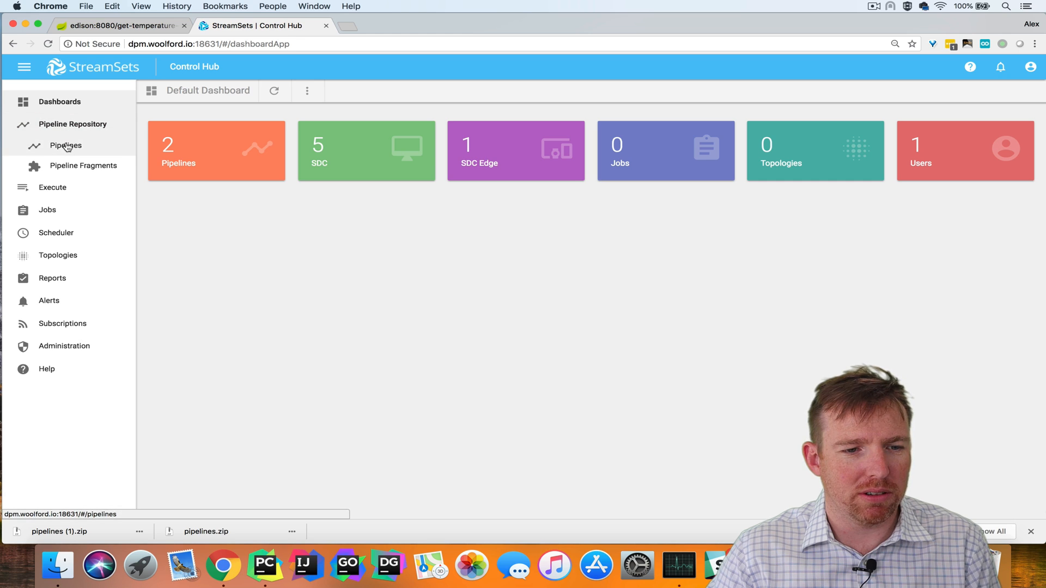
left_click(65, 145)
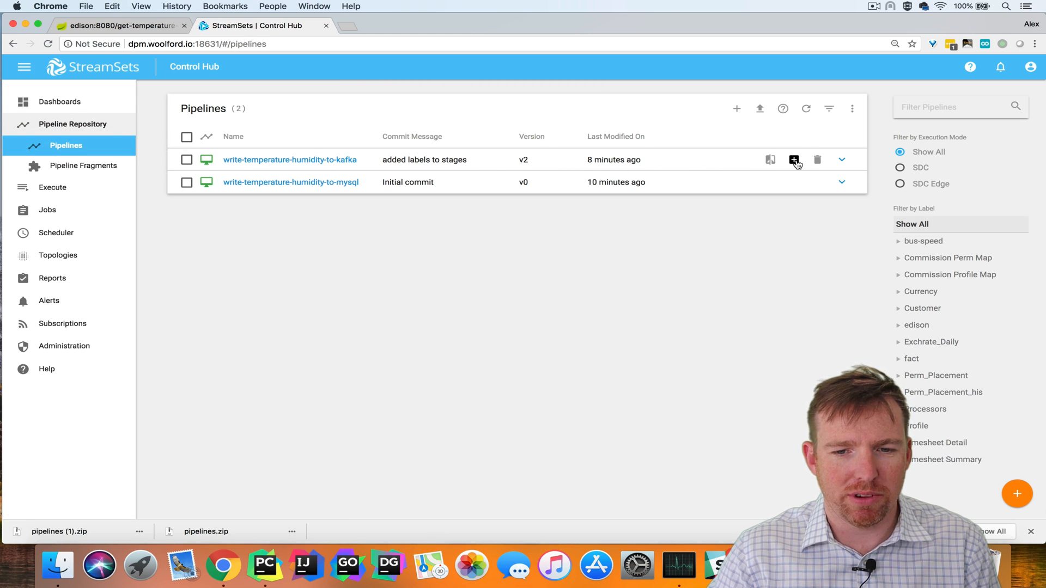
Step: Start a job for the Kafka pipeline, swapping the 'all' label for 'cdh' with time series analysis on
left_click(794, 159)
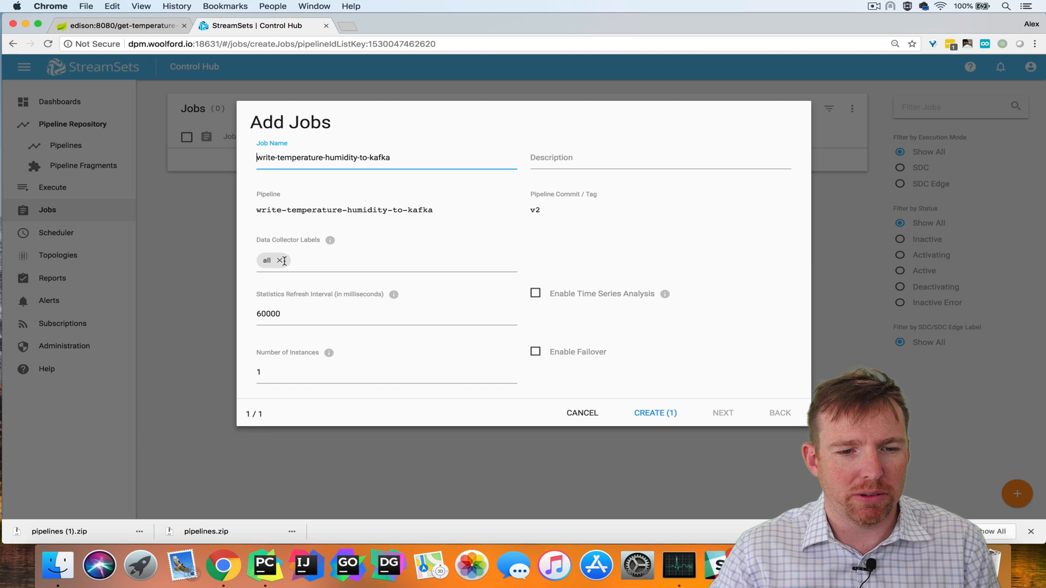
left_click(314, 260)
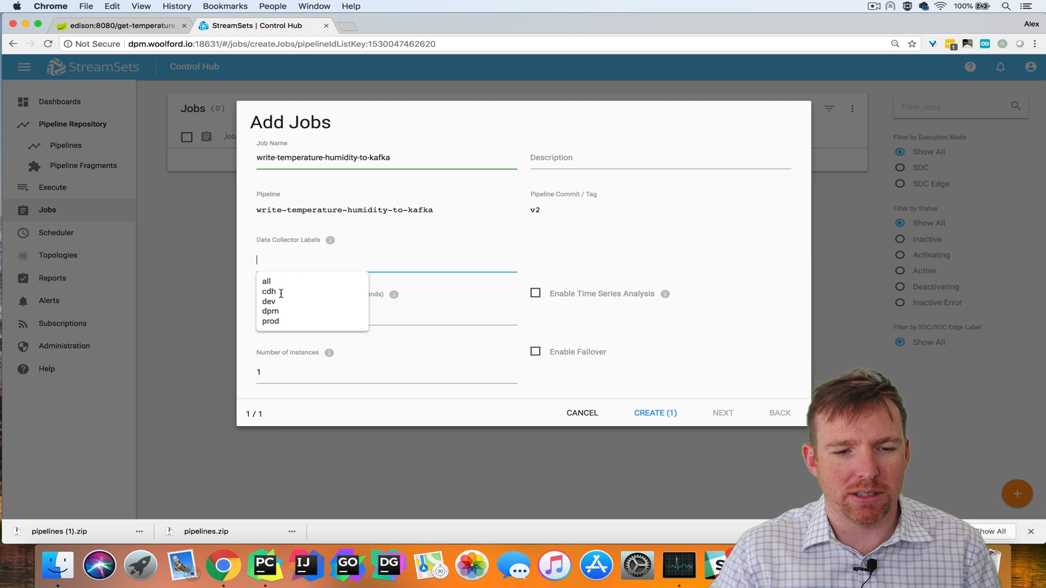
left_click(268, 292)
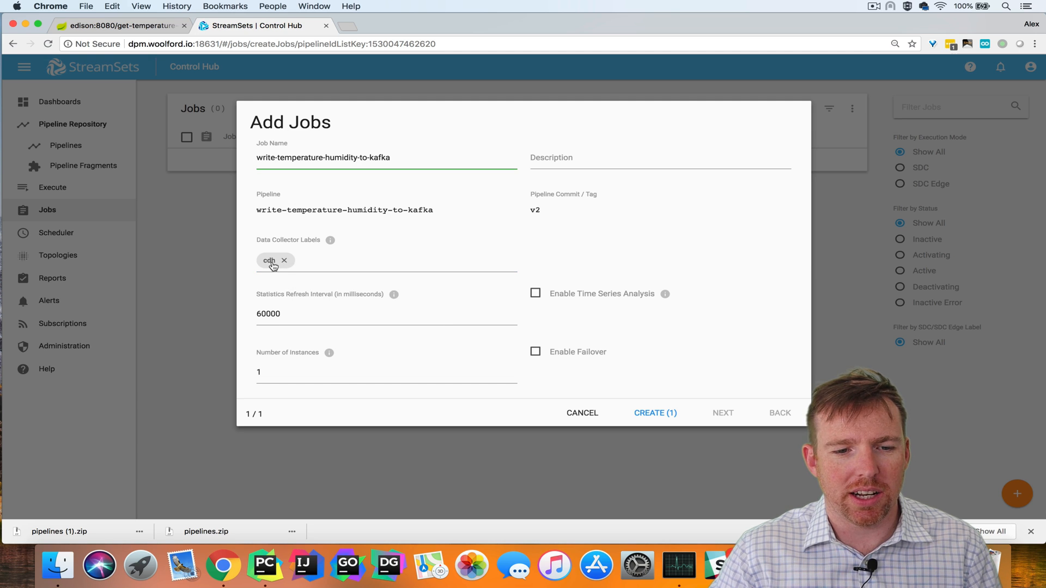
mouse_move(553, 301)
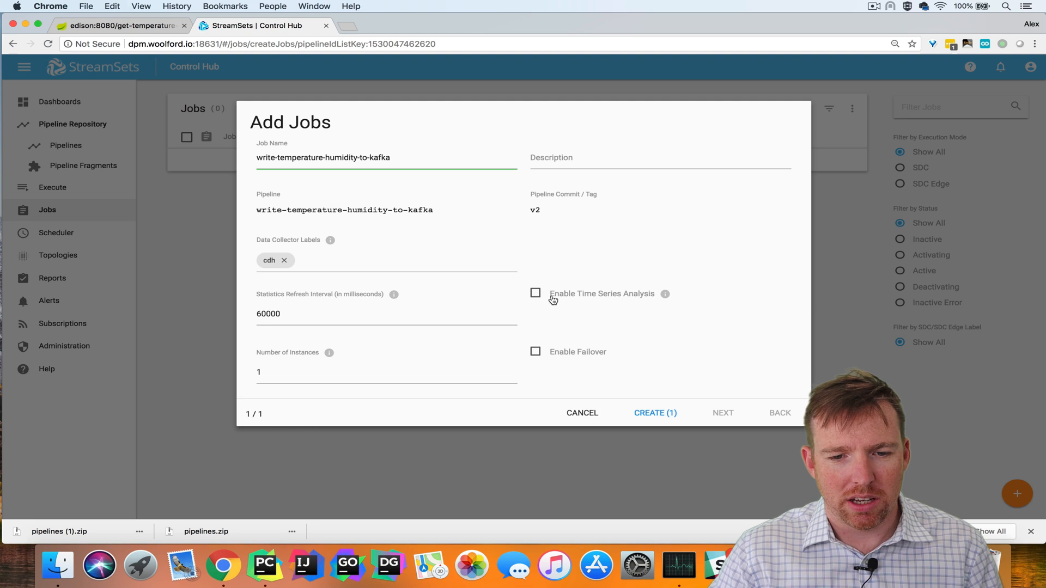
left_click(535, 293)
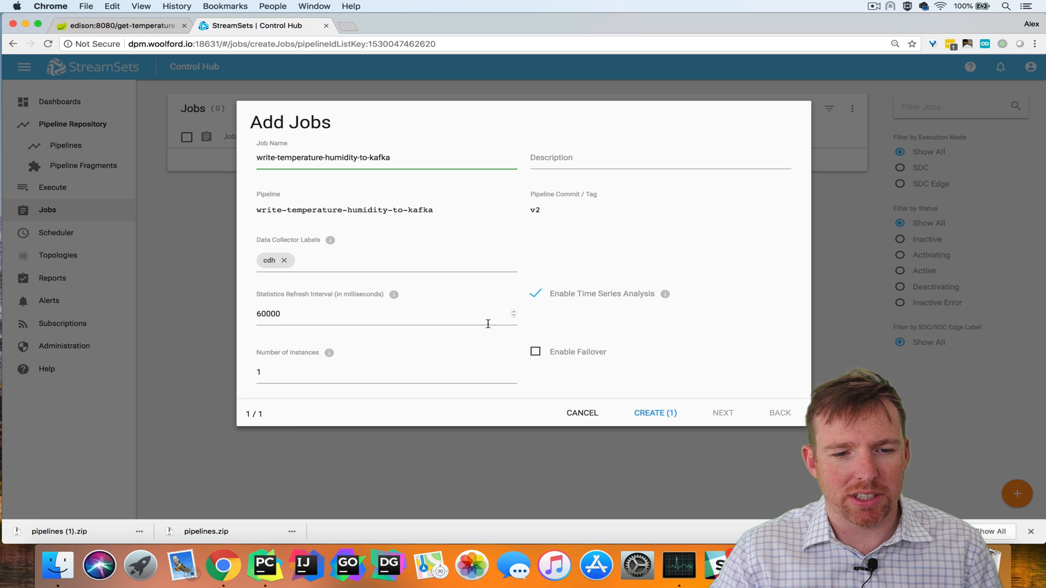
scroll("down", 3)
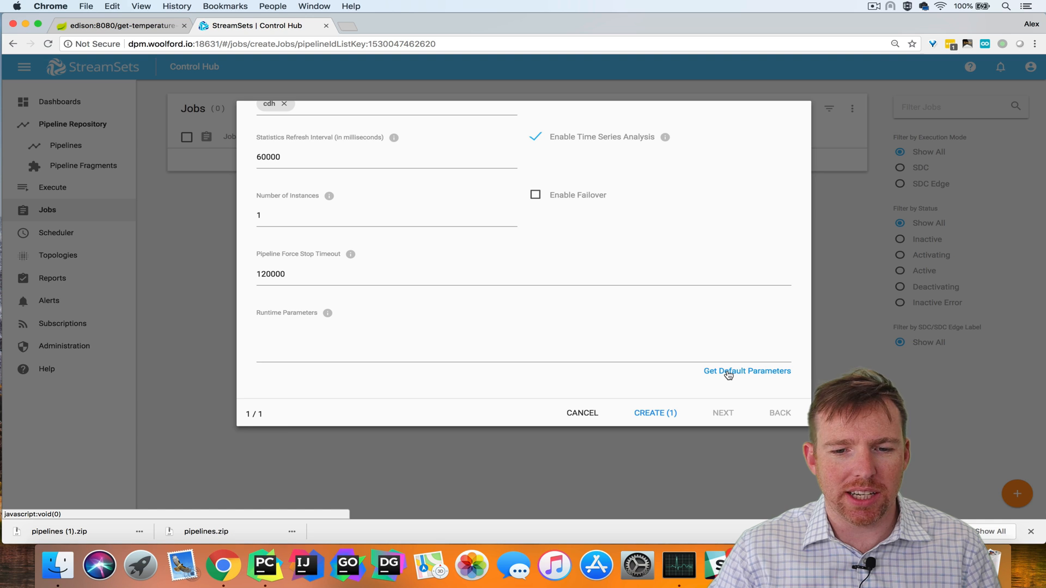
Step: Load the default broker_uri runtime parameter and create the Kafka job
left_click(747, 370)
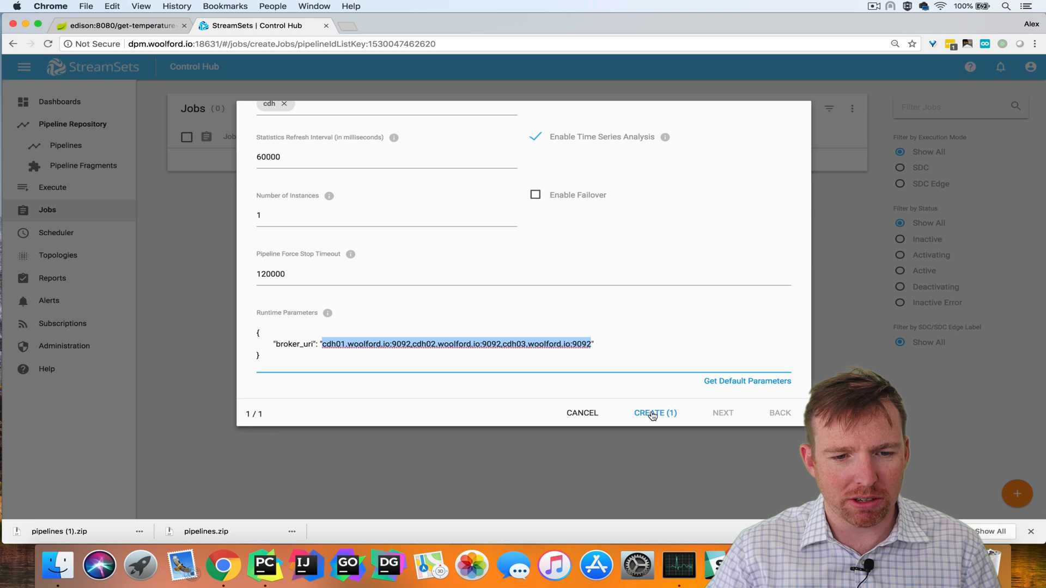
left_click(655, 411)
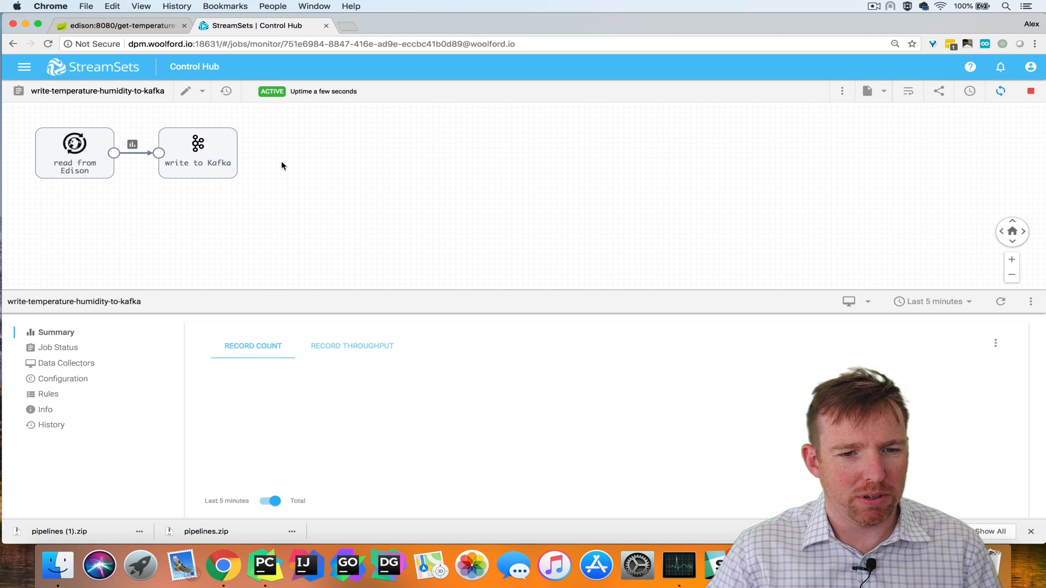
Step: Confirm the Kafka job's data collector is running its pipeline, then go back to the pipelines list
left_click(65, 362)
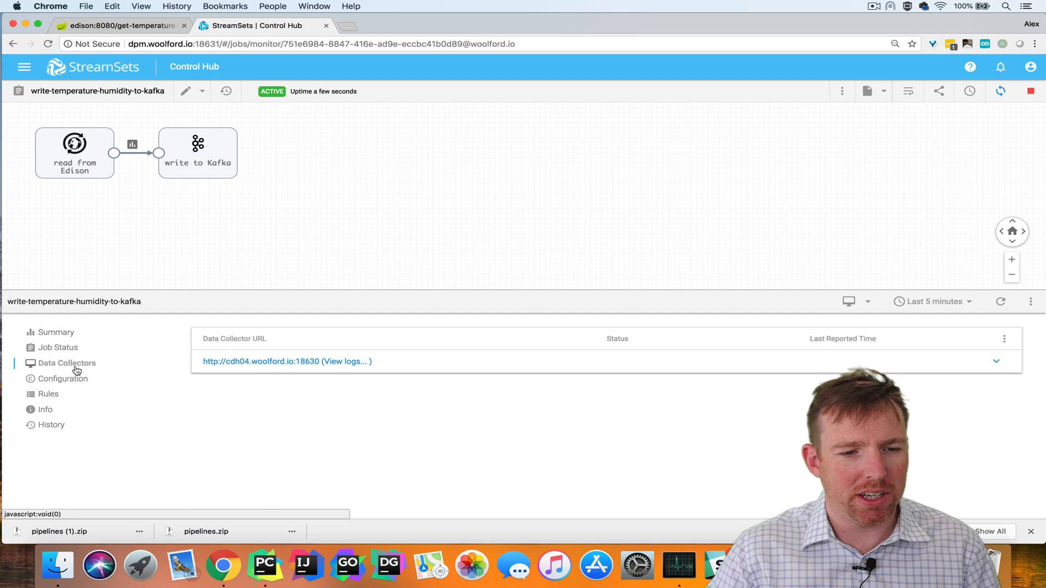
mouse_move(272, 366)
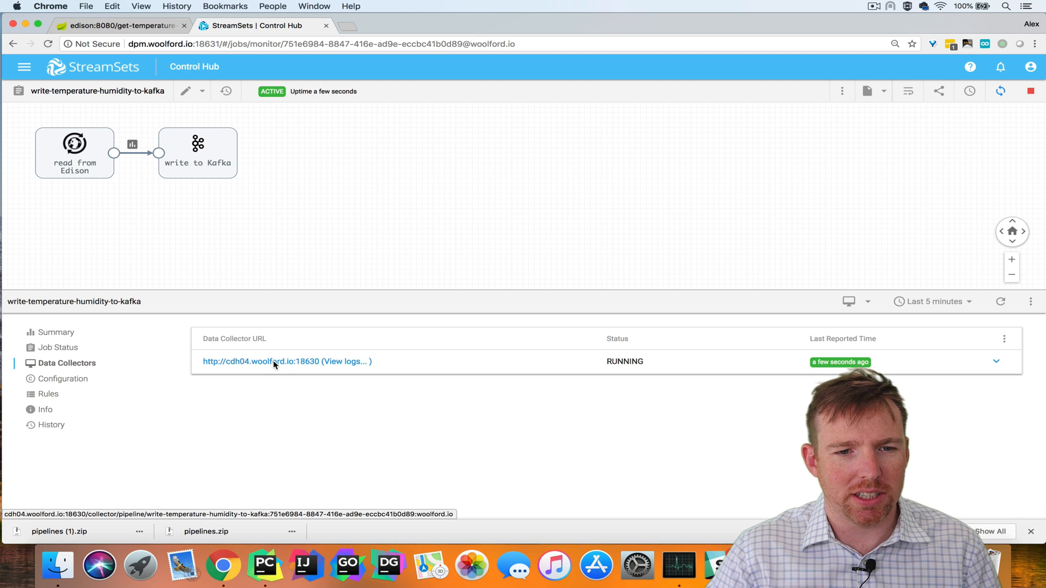
left_click(261, 362)
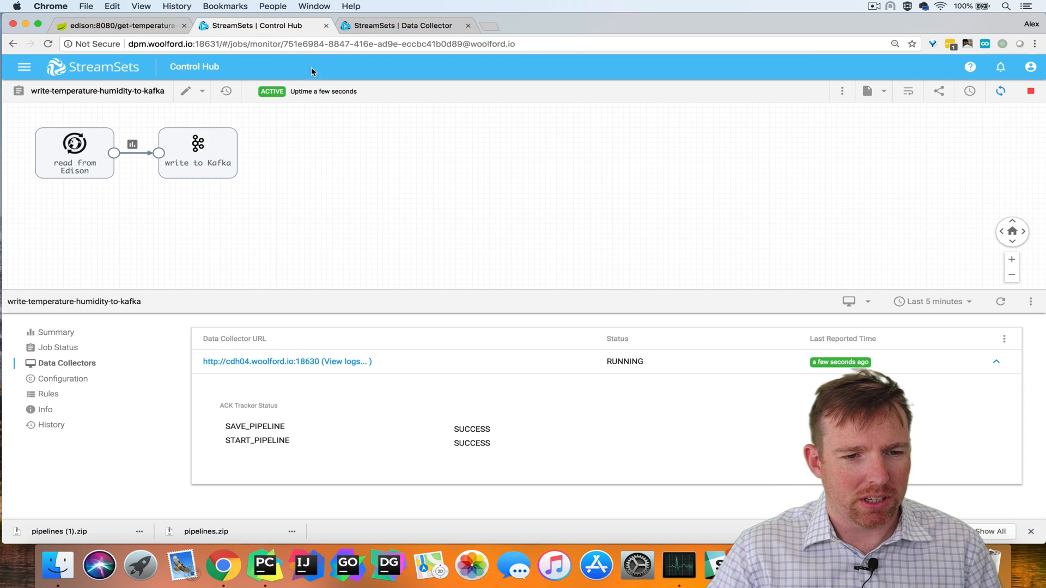
left_click(24, 67)
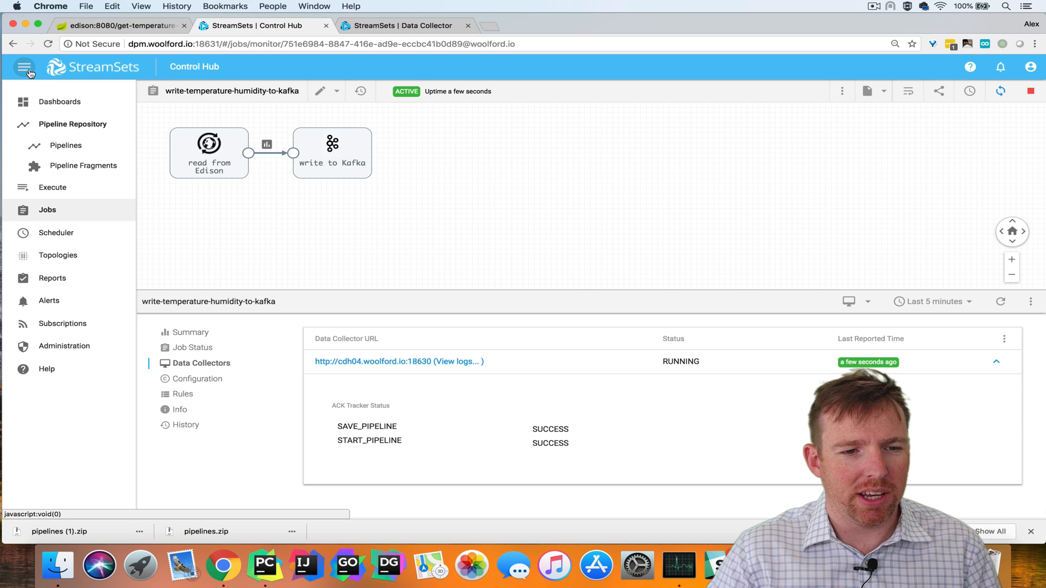
left_click(65, 145)
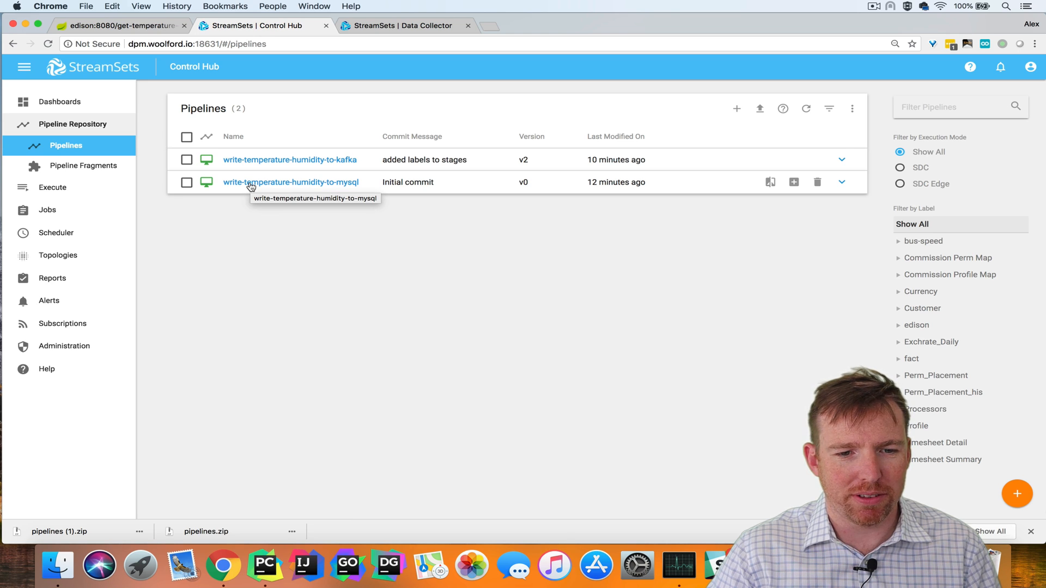
mouse_move(793, 189)
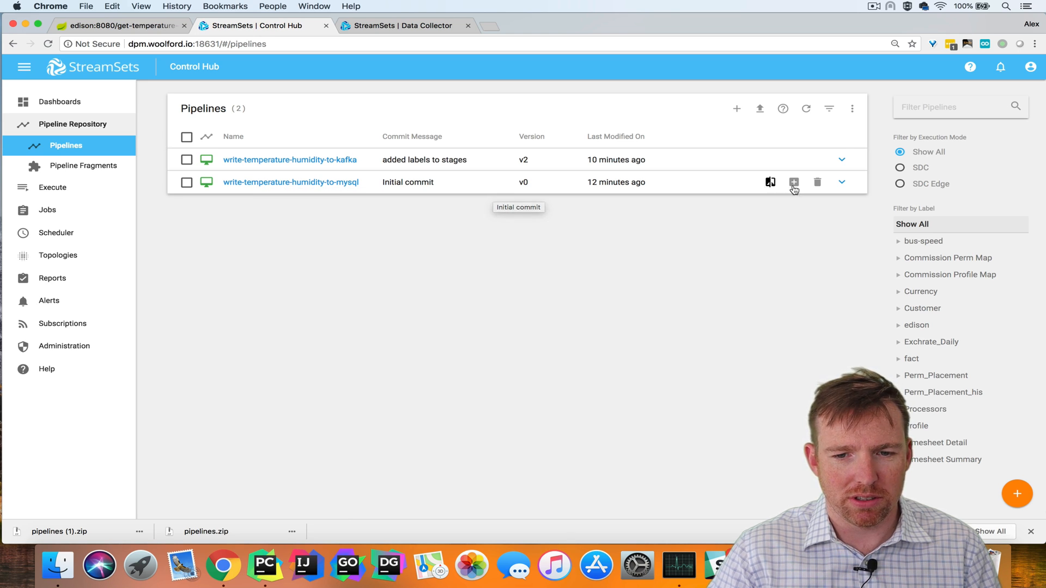
Step: Start a job for the MySQL pipeline with cdh label, time series analysis, 1 instance and failover
left_click(793, 182)
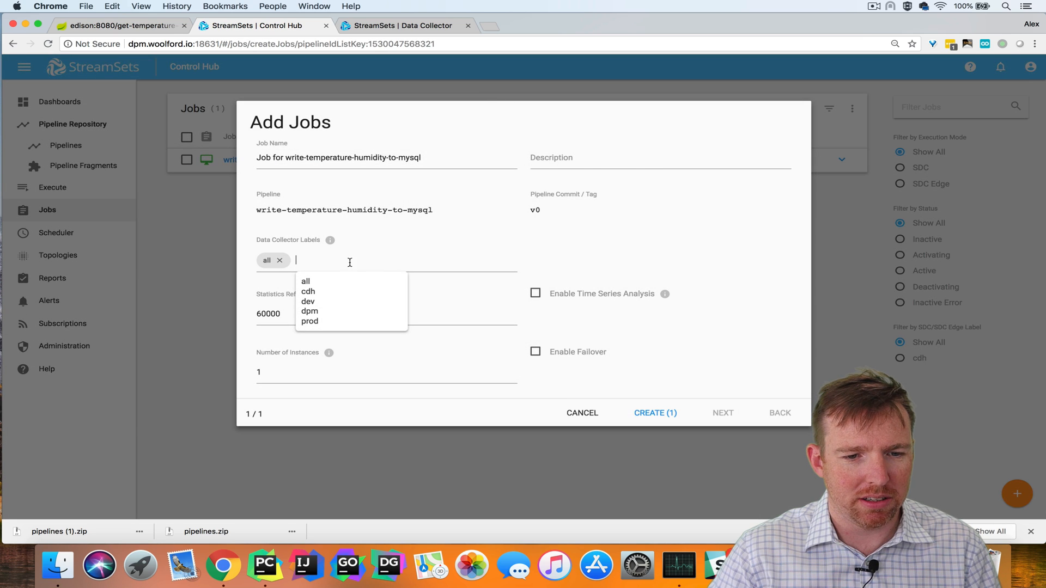
left_click(307, 292)
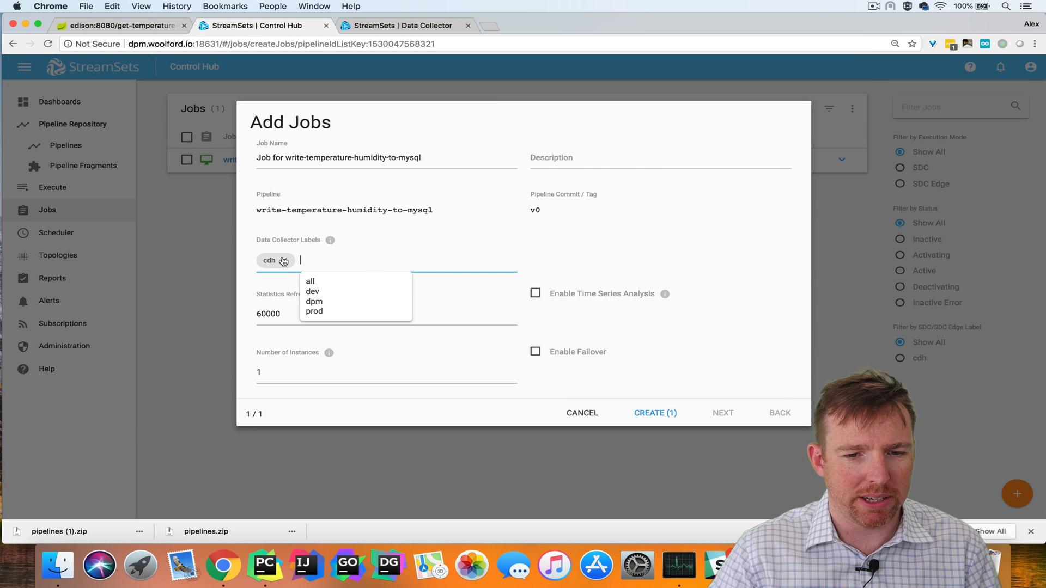
left_click(536, 293)
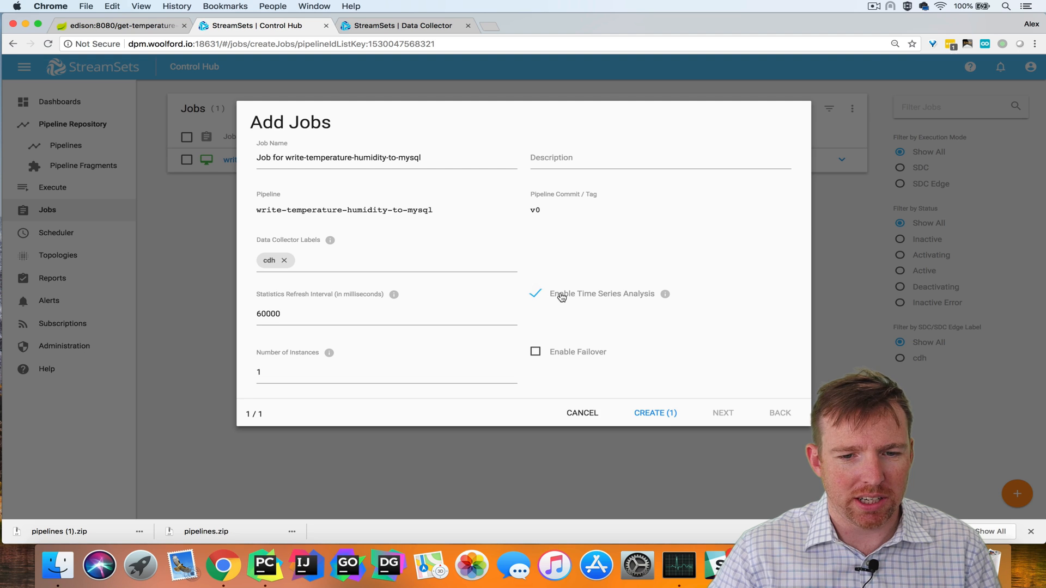
scroll("down", 3)
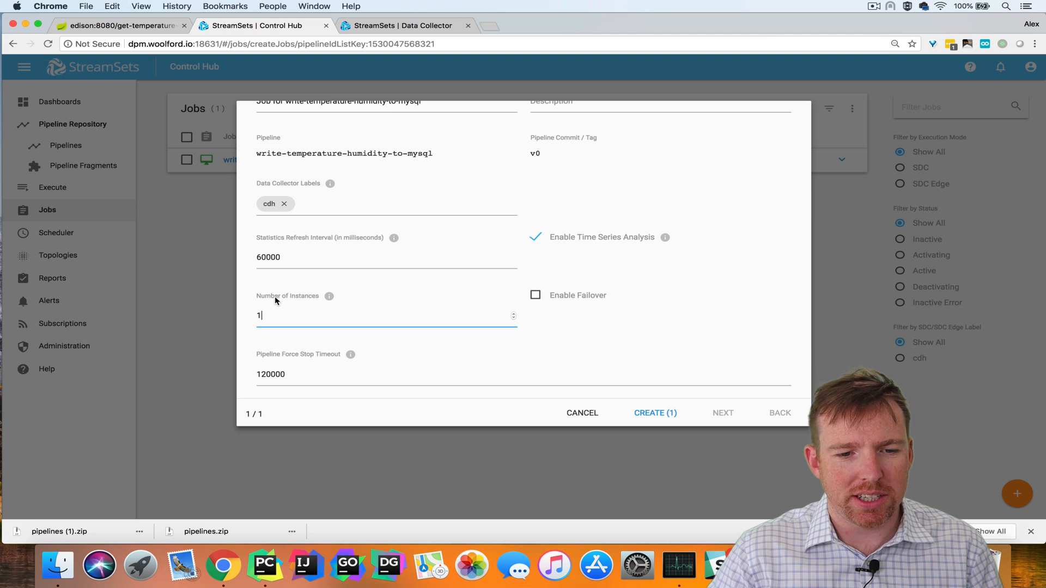
mouse_move(284, 302)
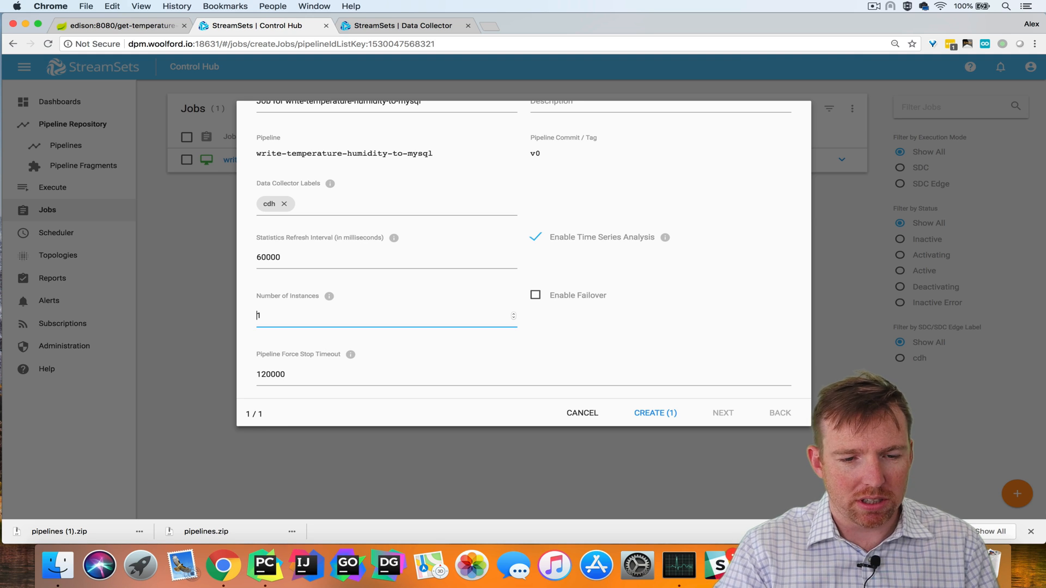
type("-1")
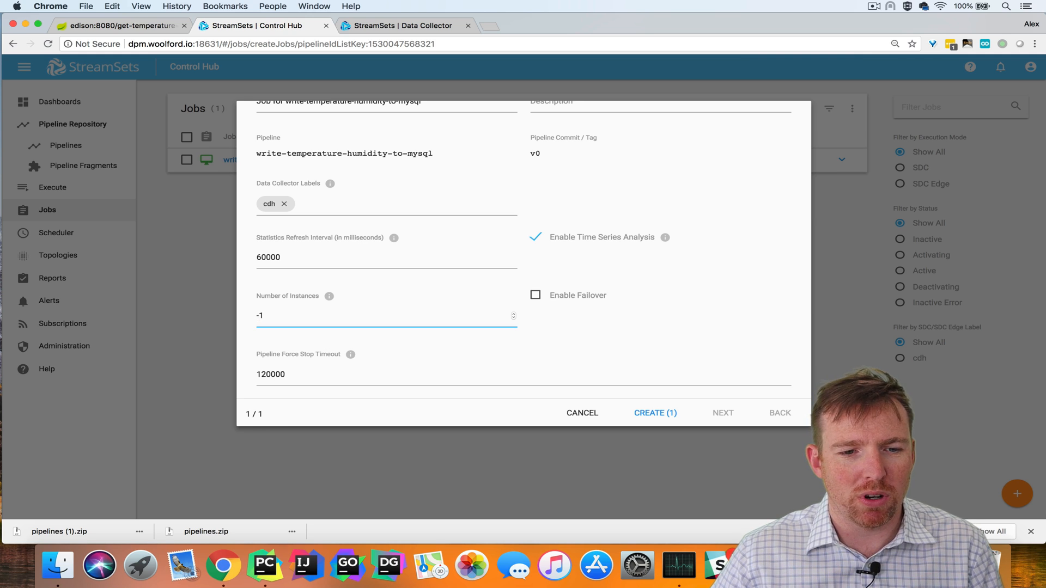
mouse_move(276, 209)
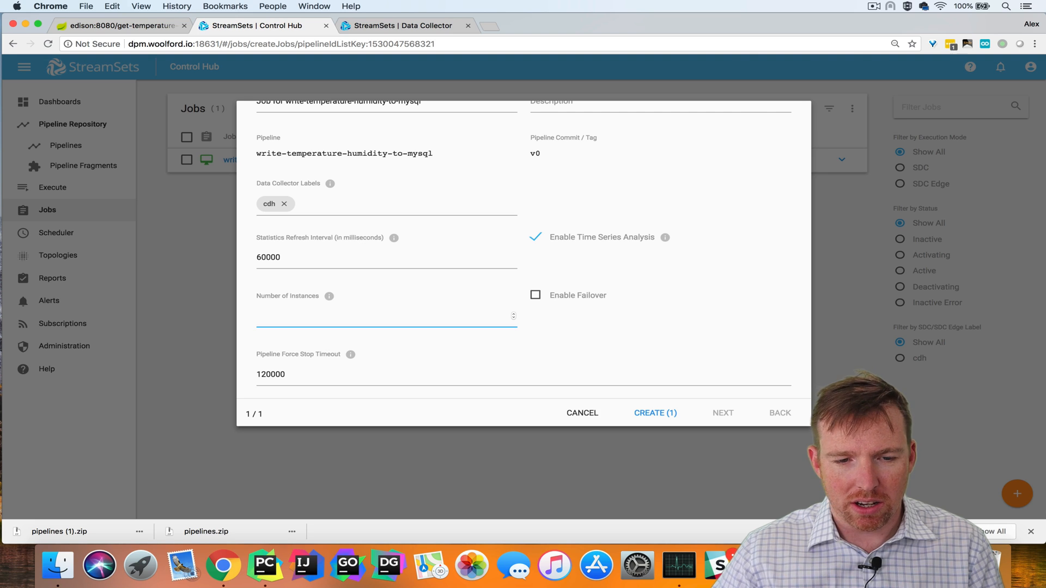
type("1")
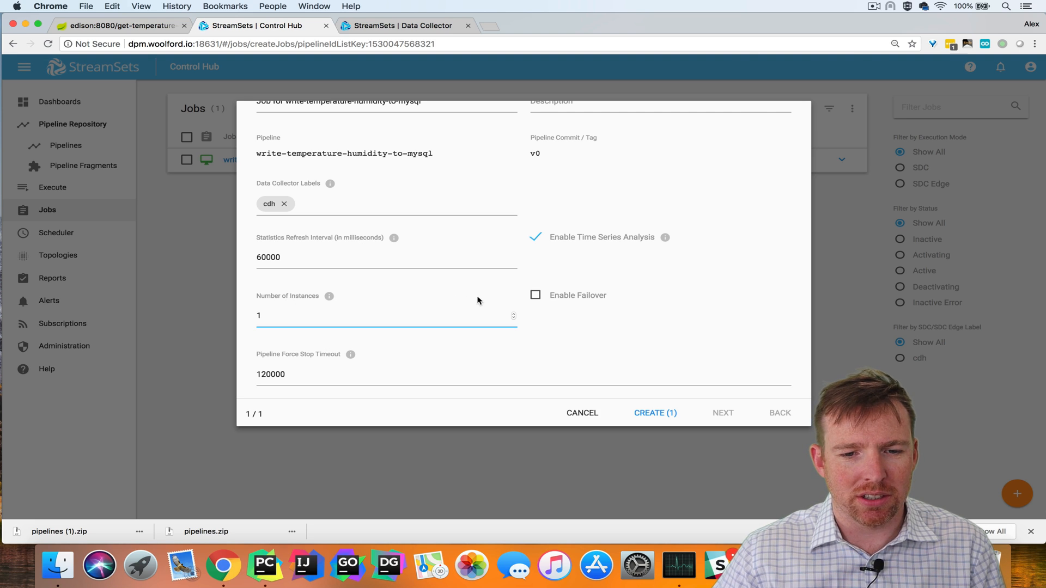
left_click(536, 296)
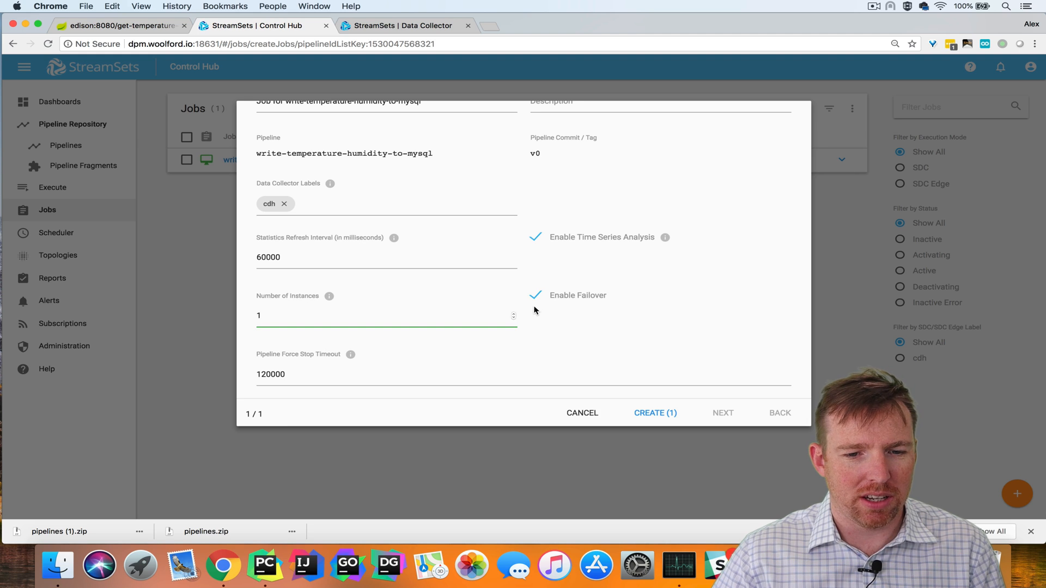
Step: Fill in the pipeline's default runtime parameters and create the mysql job
scroll("down", 3)
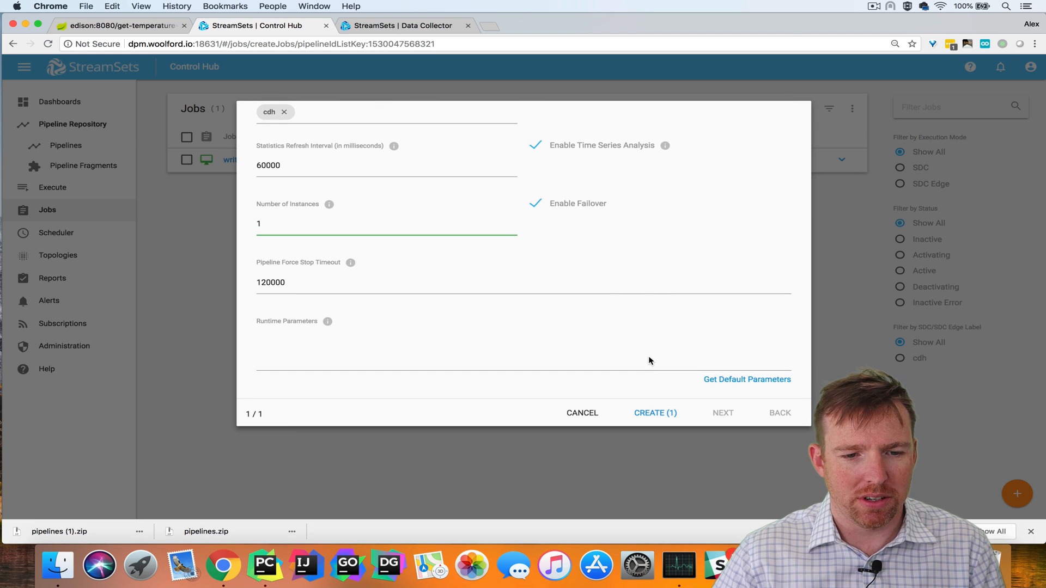
left_click(746, 379)
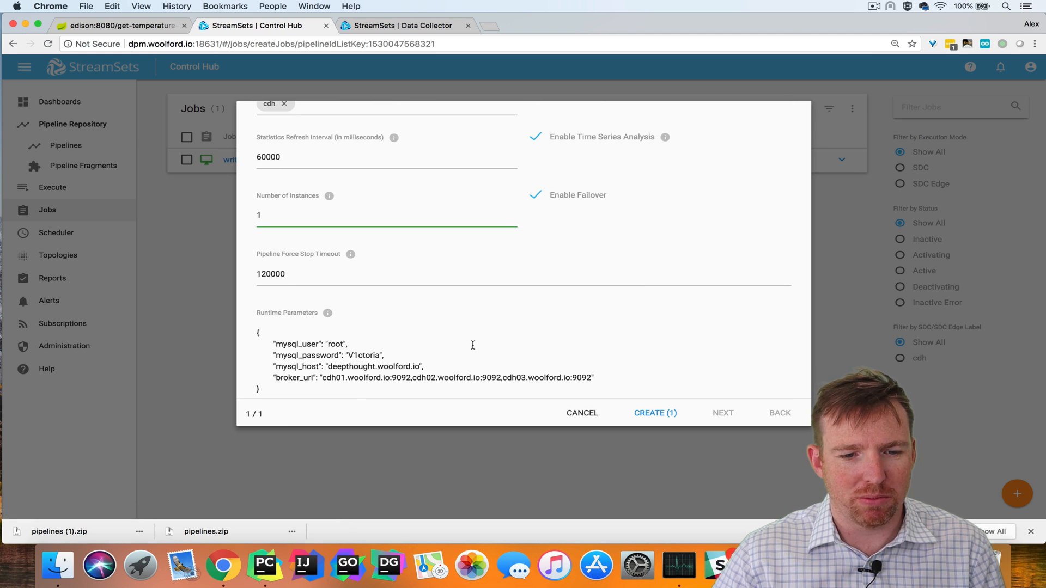
scroll("down", 3)
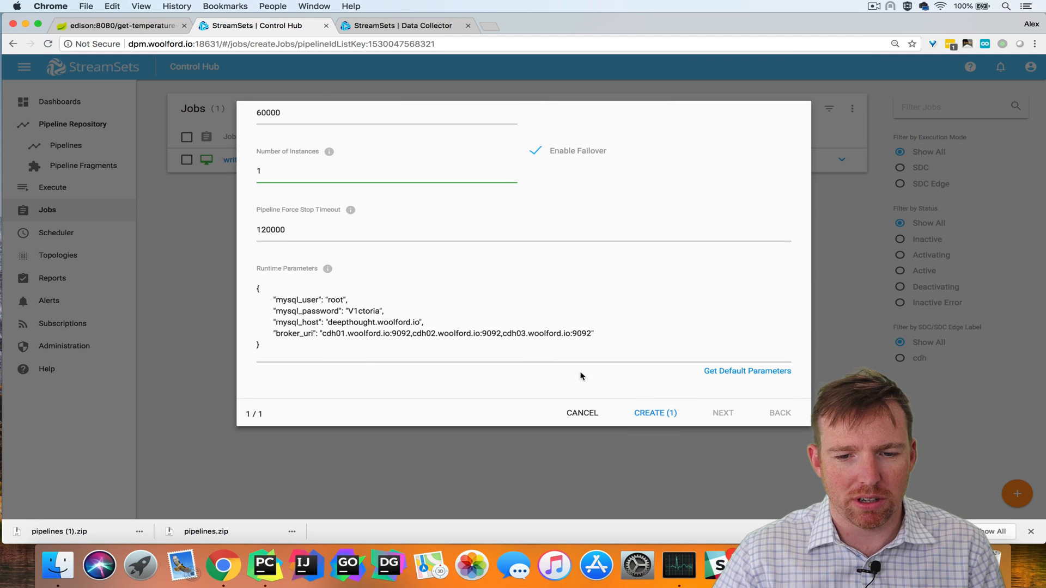
left_click(654, 412)
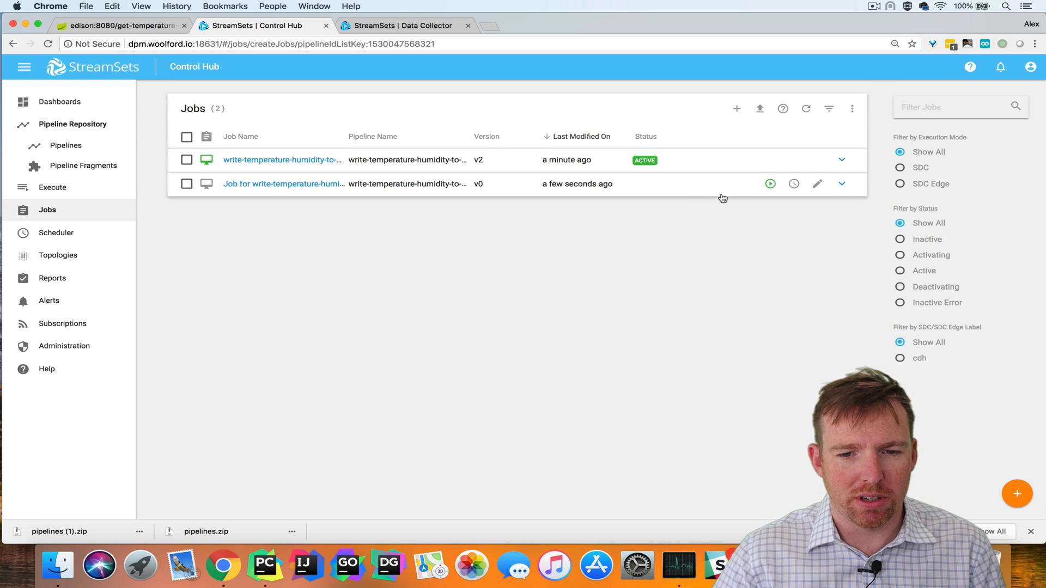
Step: Start the mysql job, check both jobs show active, and view the dashboard counting two jobs
left_click(770, 183)
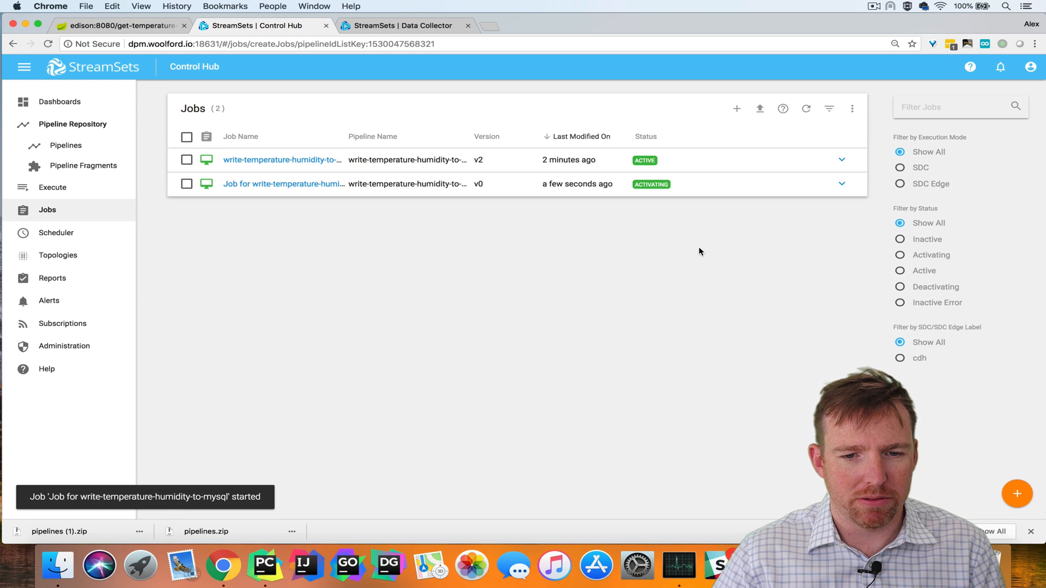
left_click(59, 101)
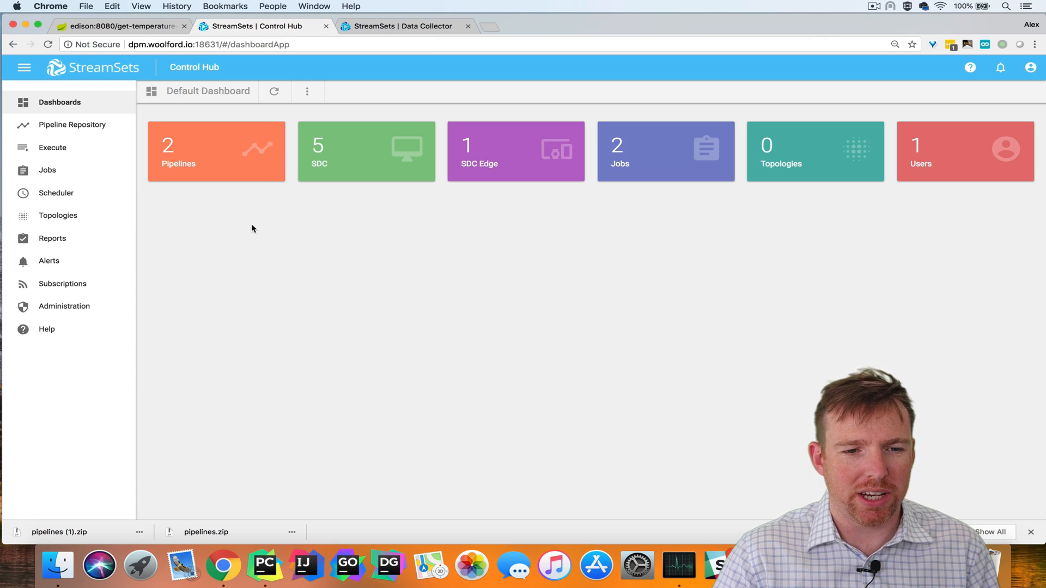
mouse_move(211, 158)
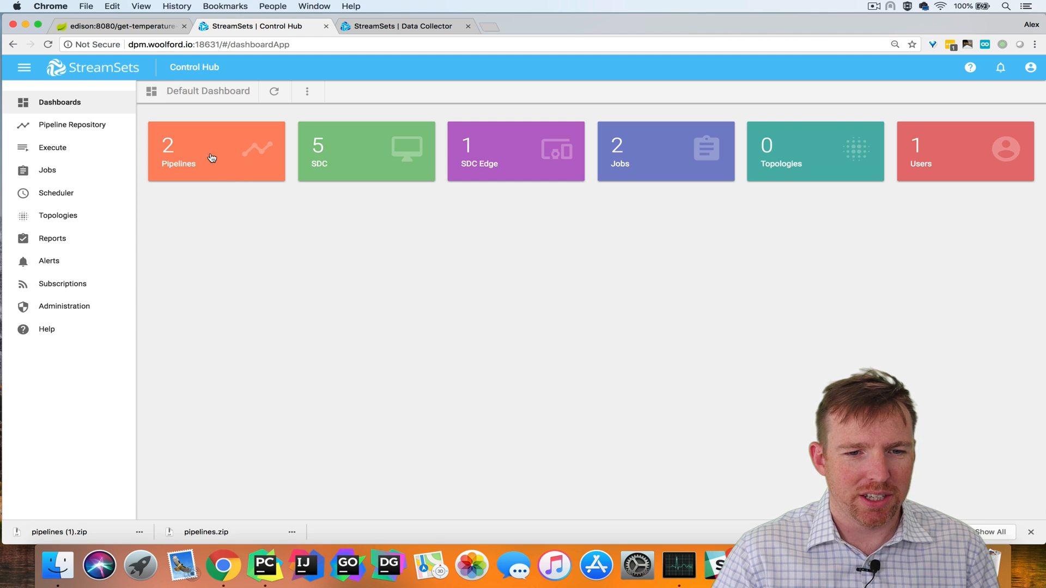
mouse_move(365, 153)
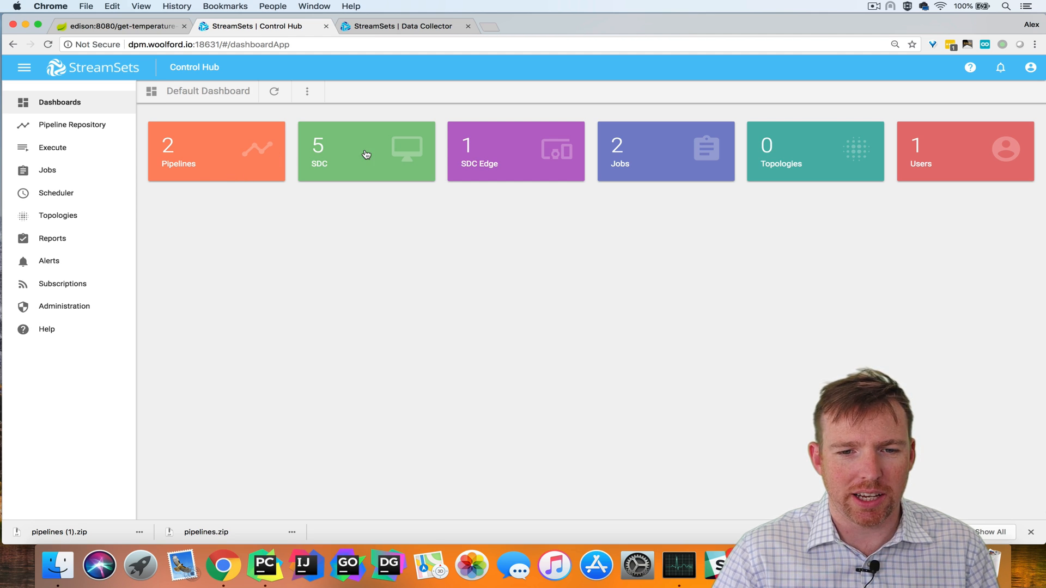
mouse_move(652, 156)
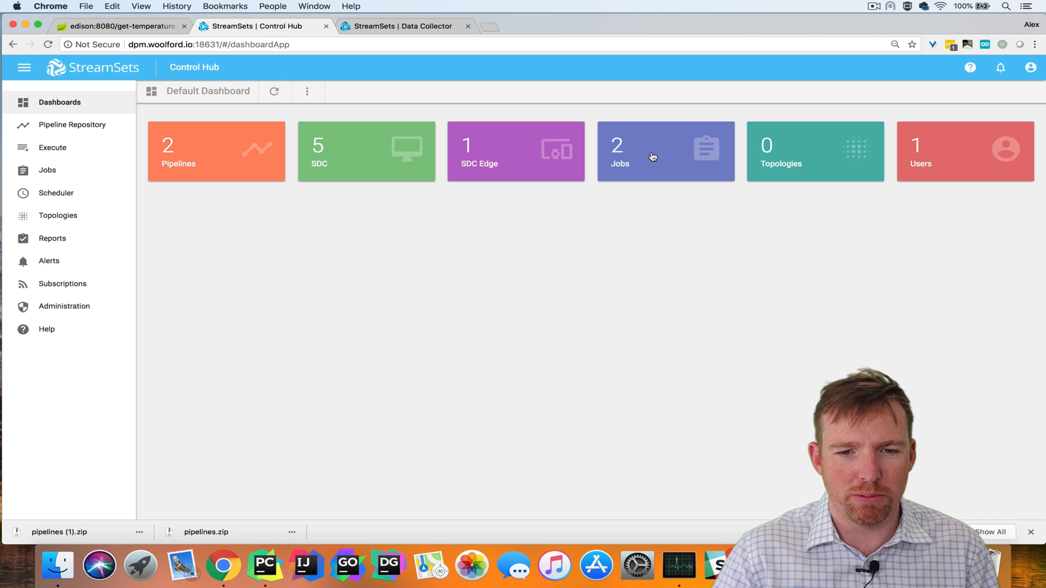
left_click(665, 151)
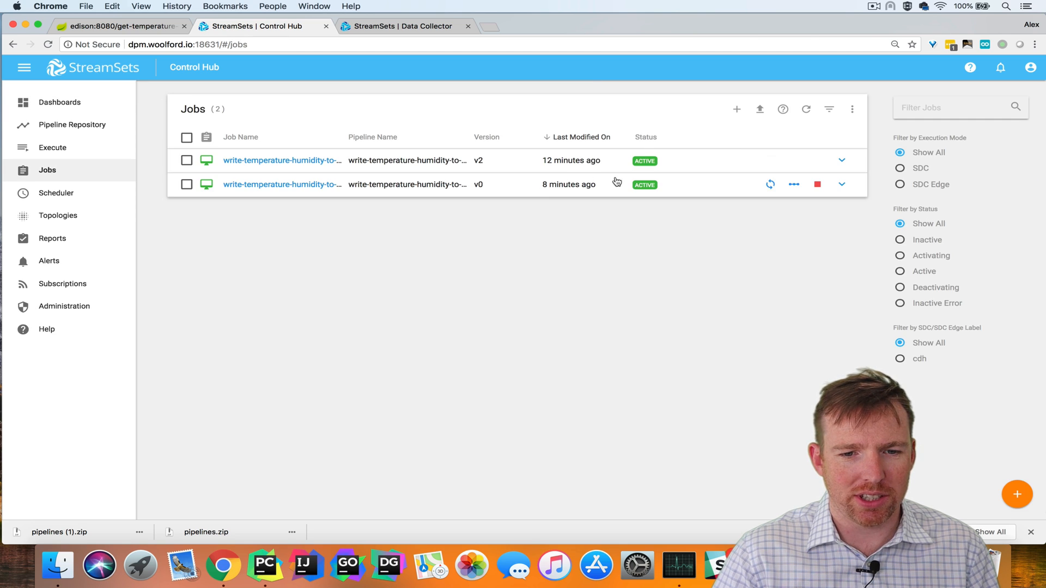
left_click(59, 102)
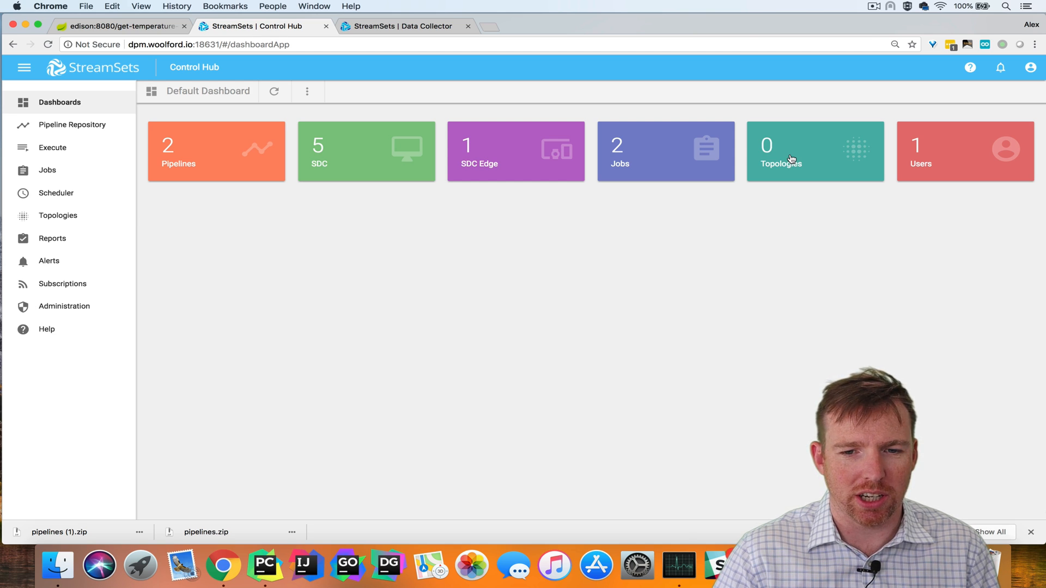
Step: Create and save a new topology named temperature-humidity from the Topologies page
left_click(814, 151)
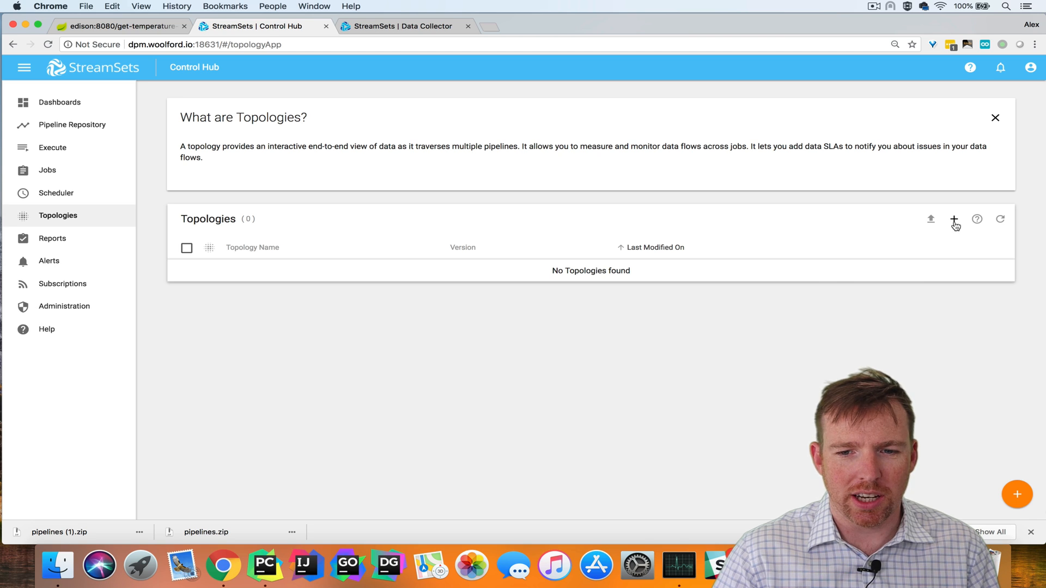
left_click(954, 219)
type("temperature-humidity")
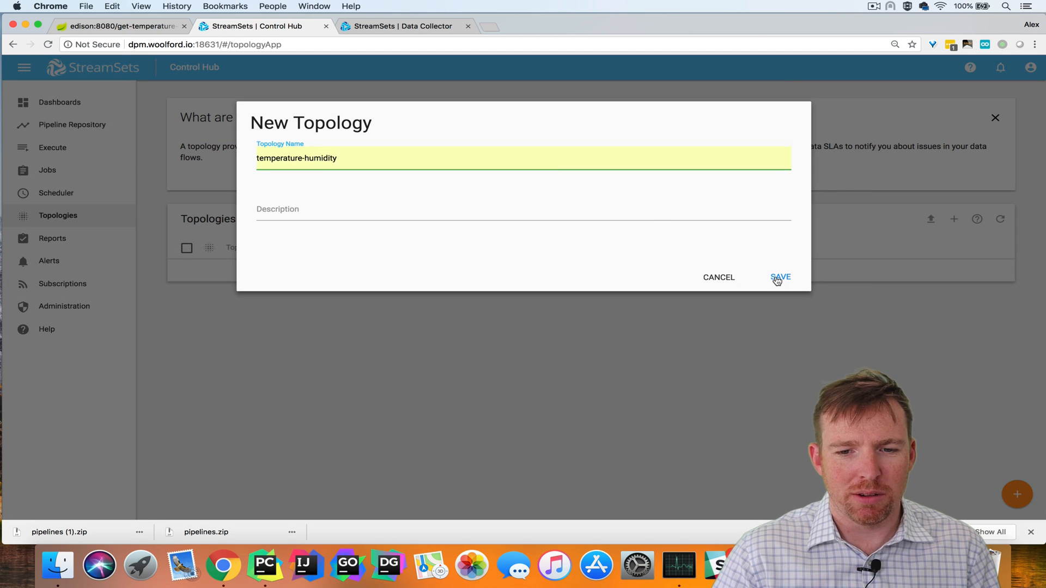
left_click(779, 277)
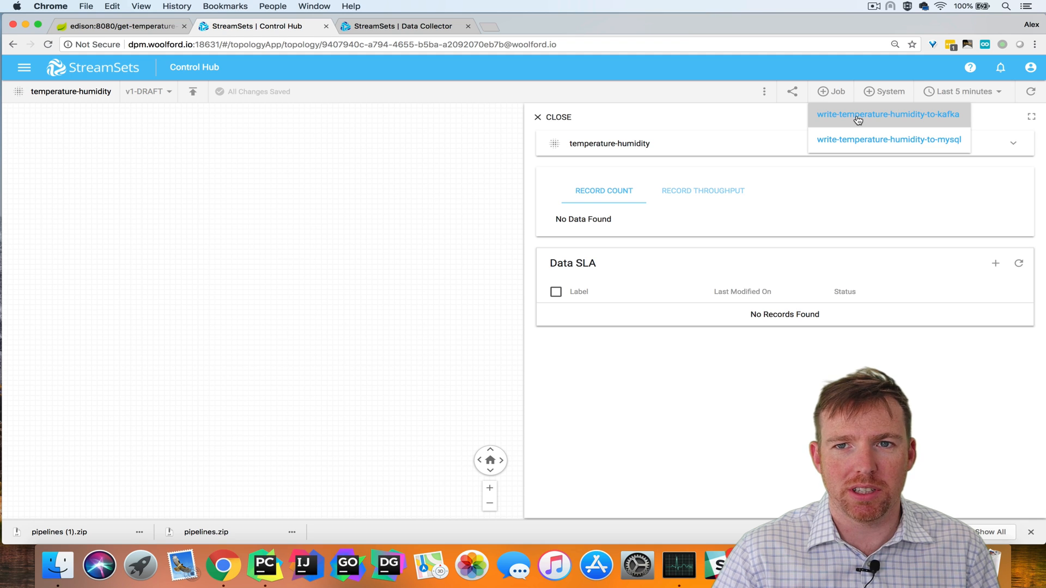
Step: Add the kafka and mysql jobs, connect write to Kafka to the mysql job, and publish as v1
left_click(888, 115)
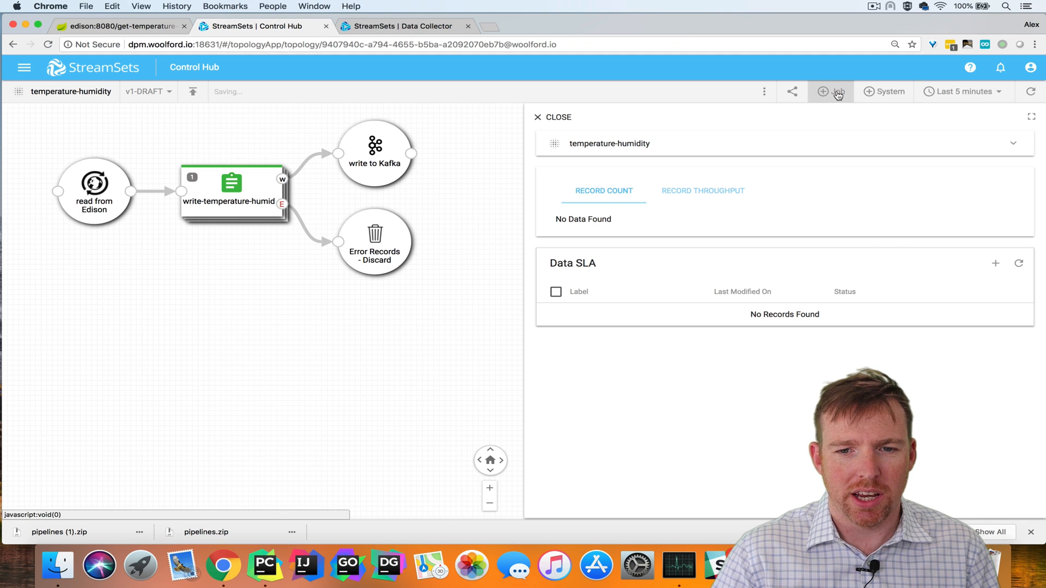
left_click(830, 92)
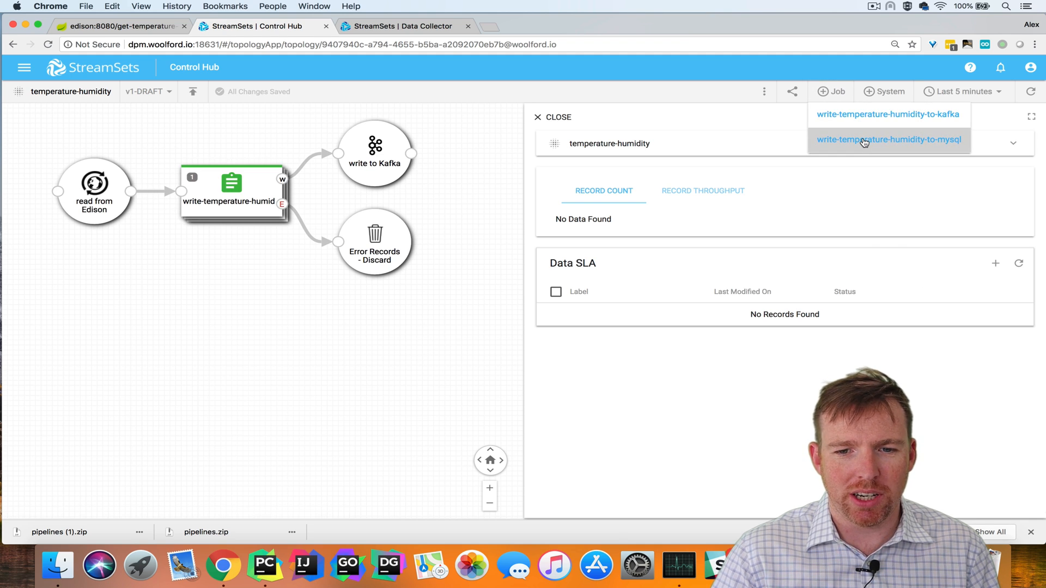
left_click(888, 140)
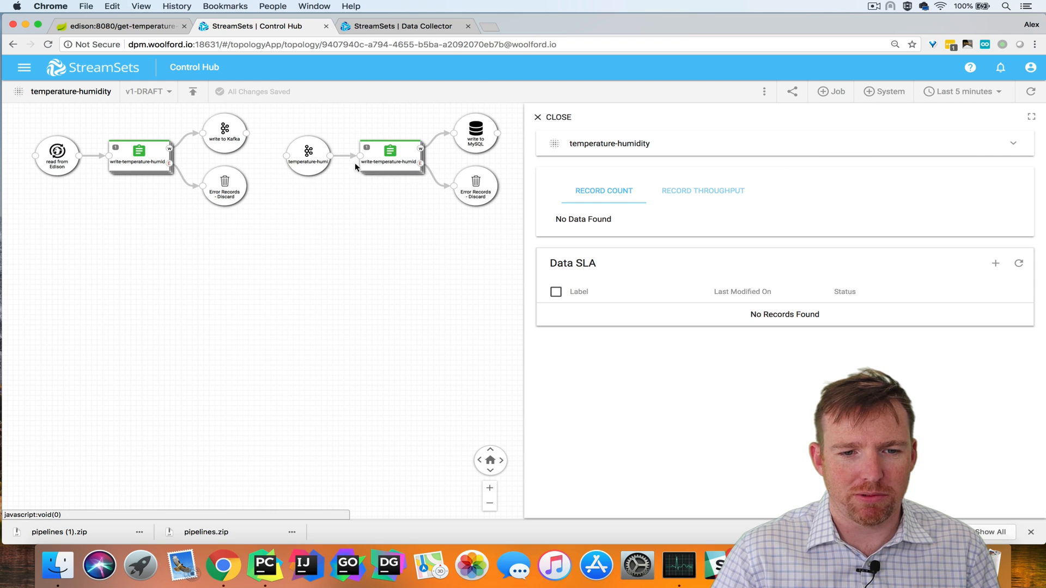
left_click(224, 132)
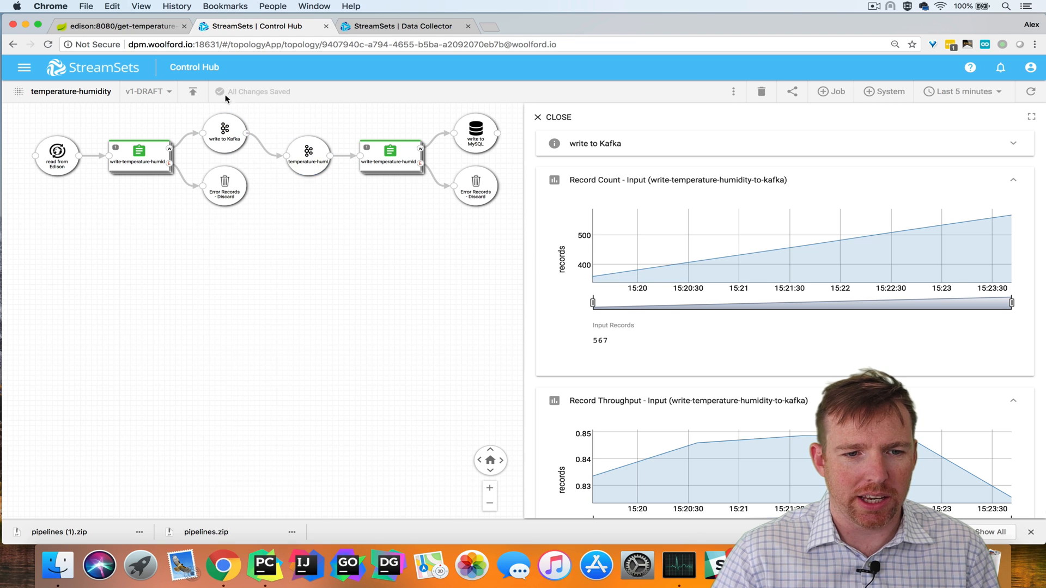
left_click(193, 91)
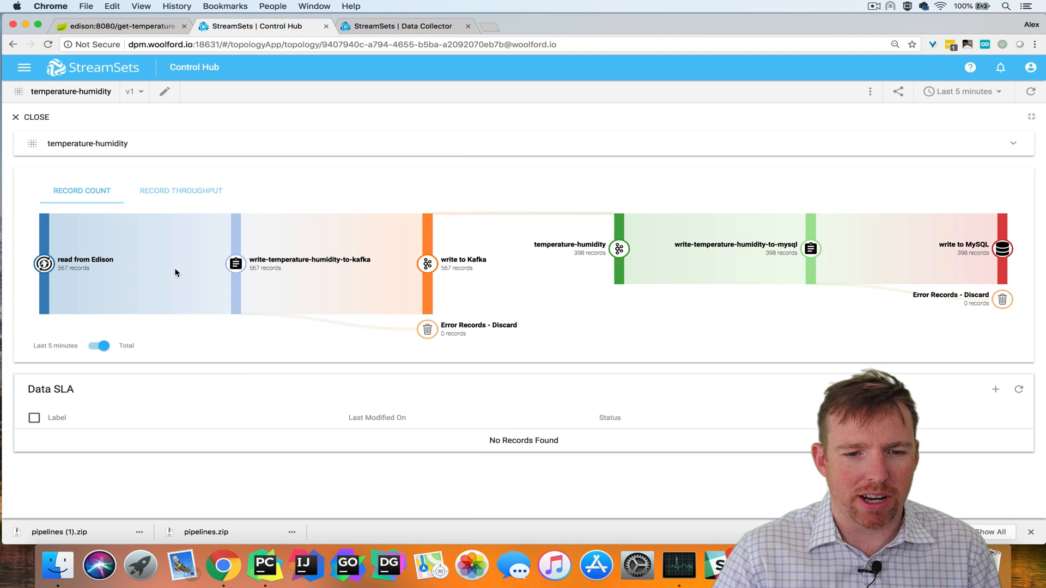
mouse_move(427, 283)
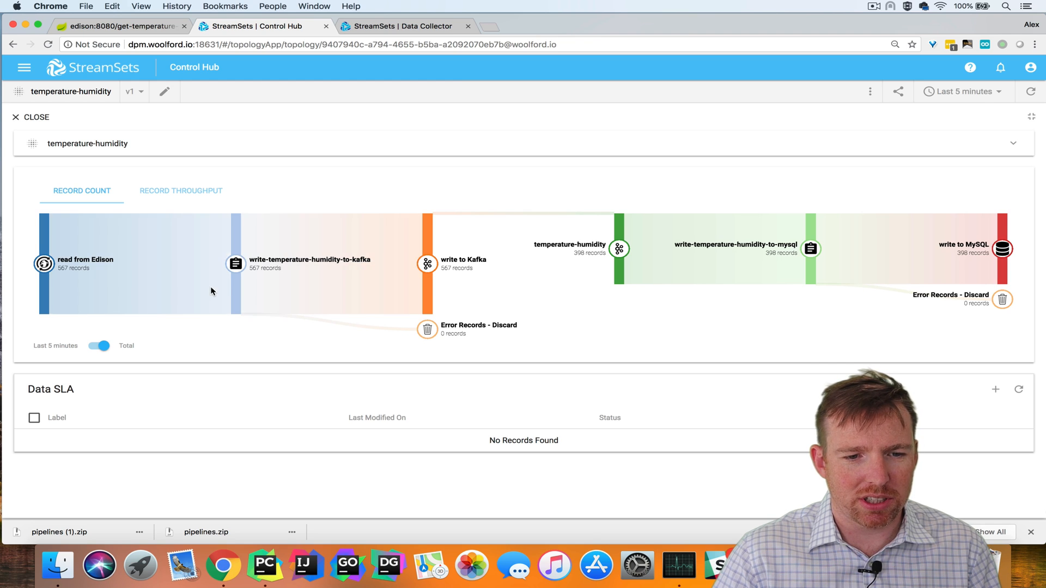
mouse_move(345, 272)
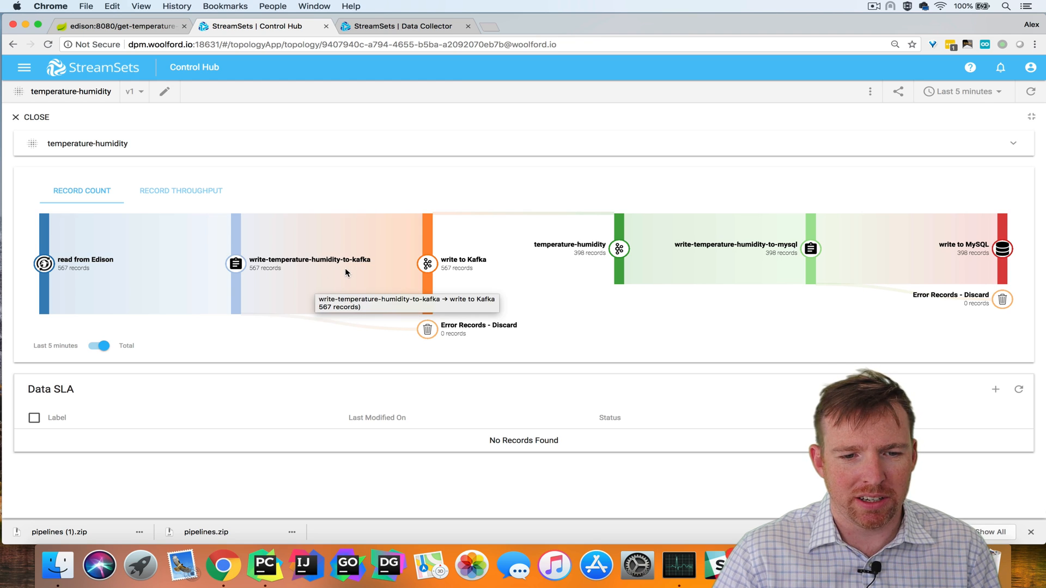
mouse_move(534, 243)
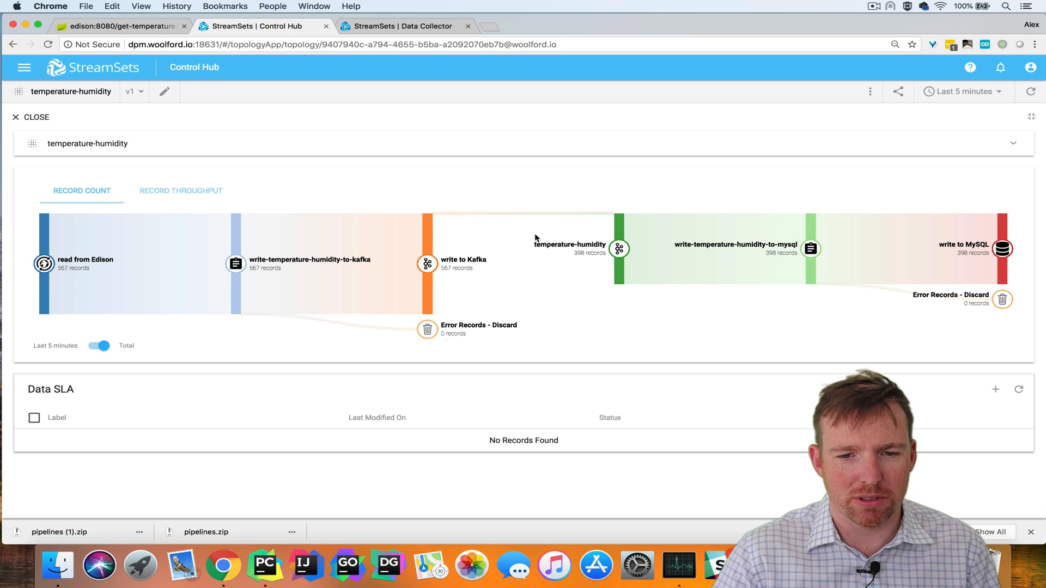
Step: View the Default Dashboard's Sankey chart of the temperature-humidity topology's record counts
left_click(30, 116)
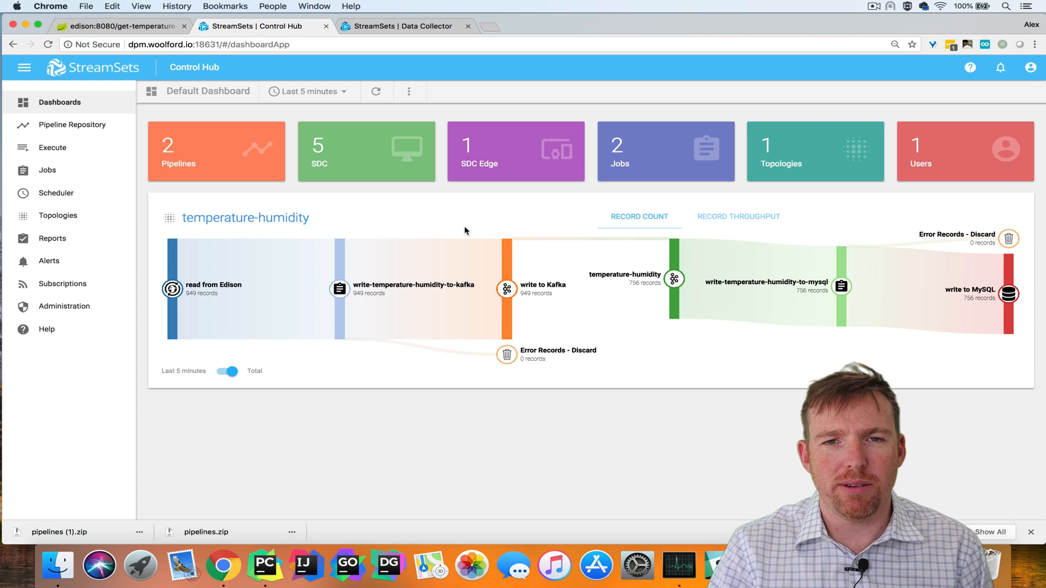